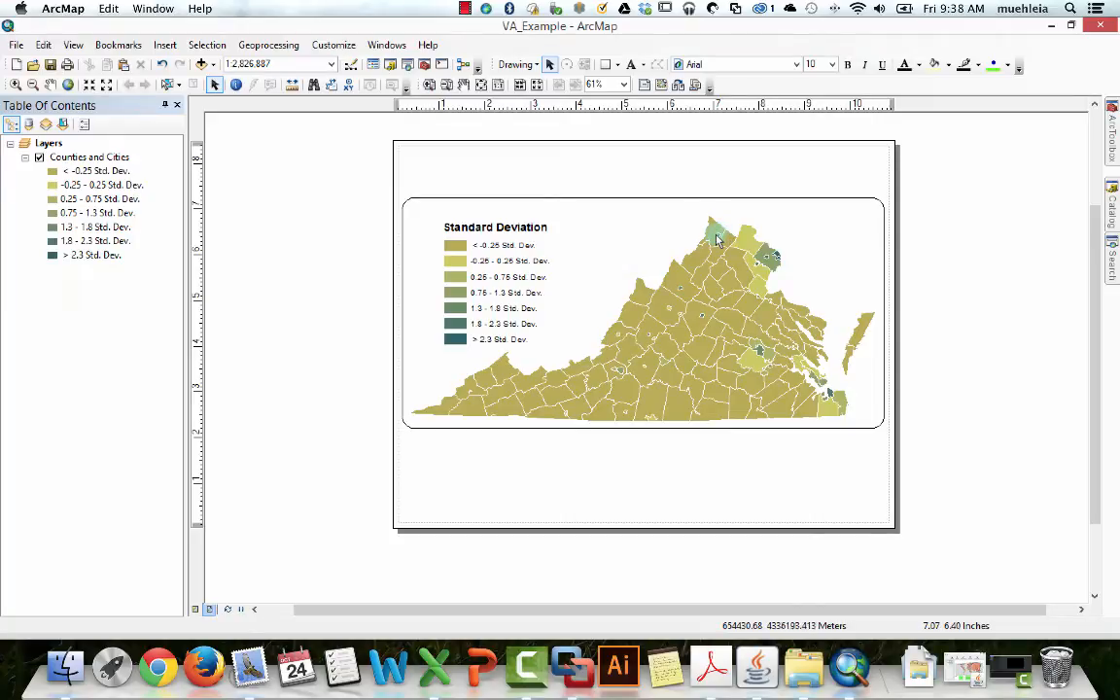
pyautogui.moveTo(961, 179)
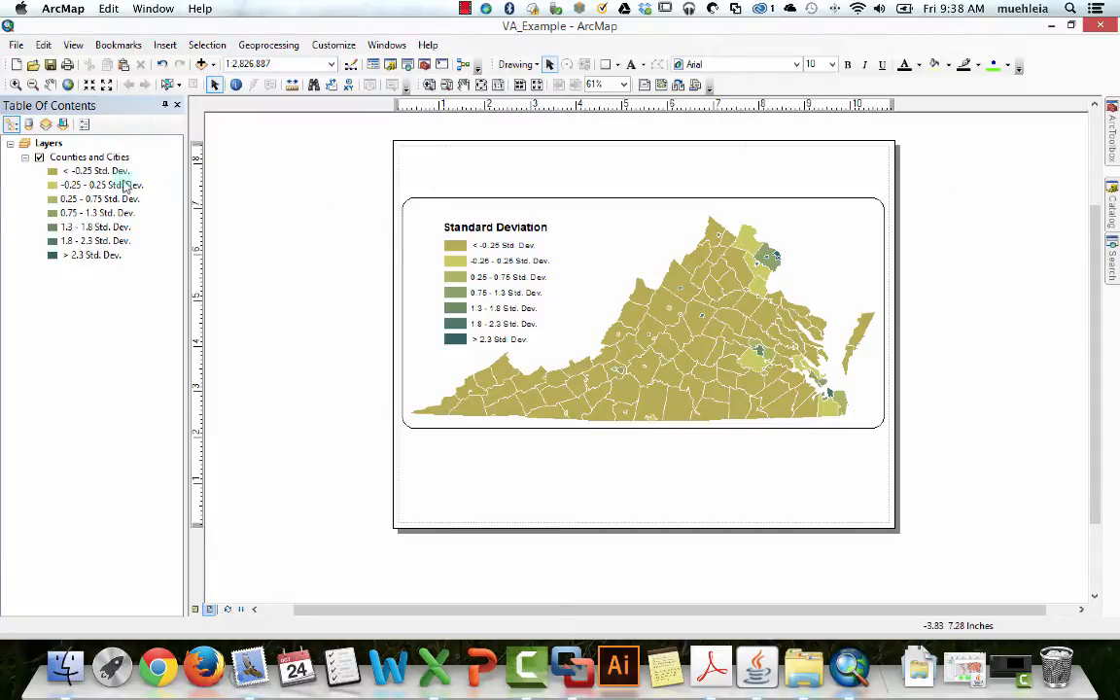
pyautogui.moveTo(433, 229)
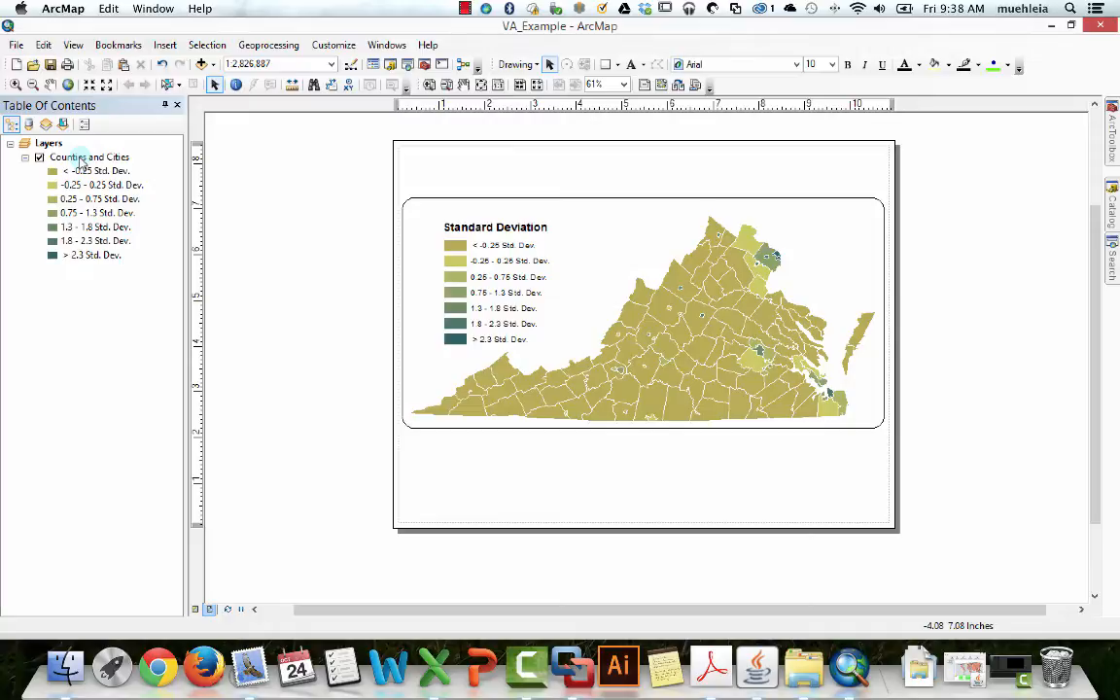
# Step: Set Counties and Cities symbology to Quantities proportional symbols using the POP10_SQMI field
pyautogui.doubleClick(89, 157)
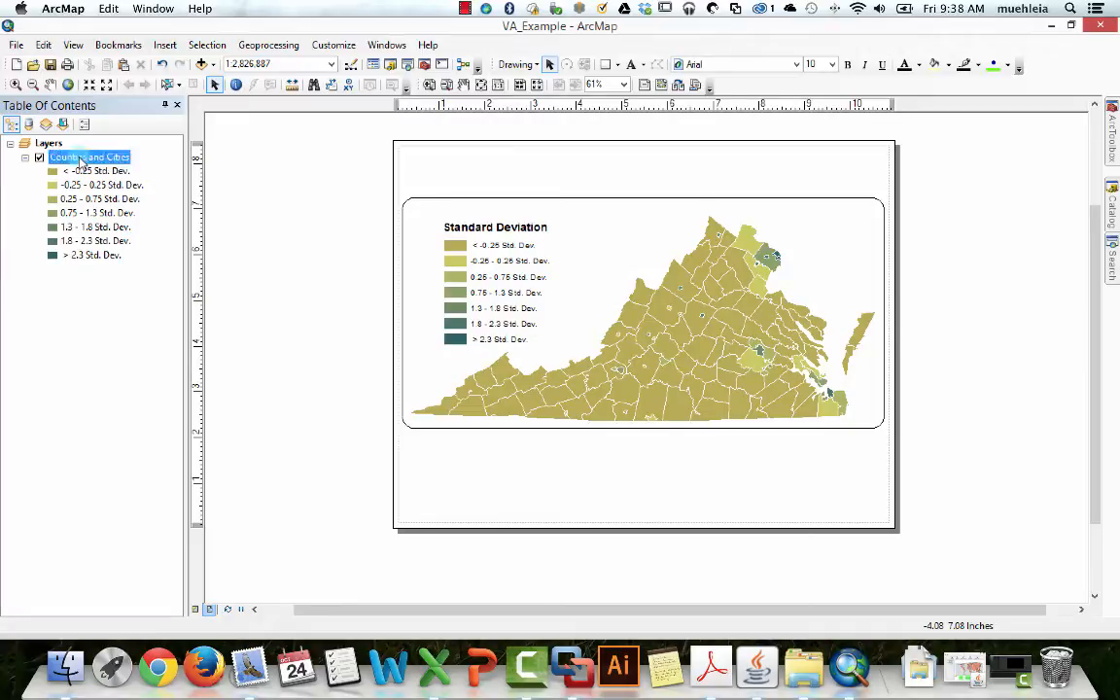
pyautogui.doubleClick(89, 157)
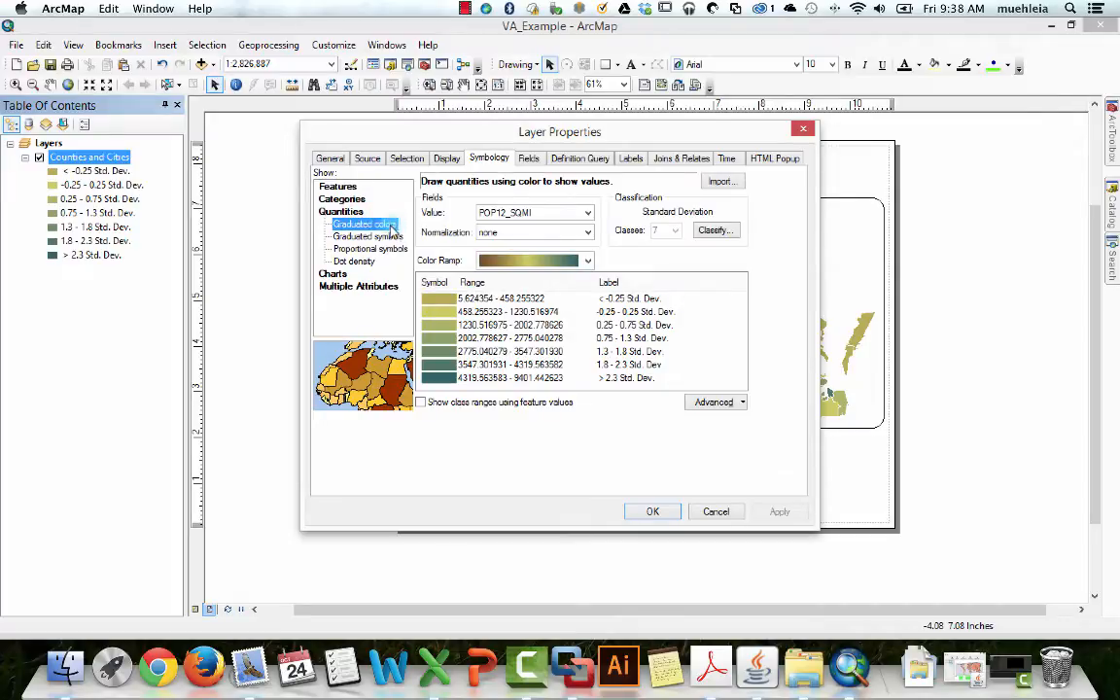
pyautogui.click(367, 236)
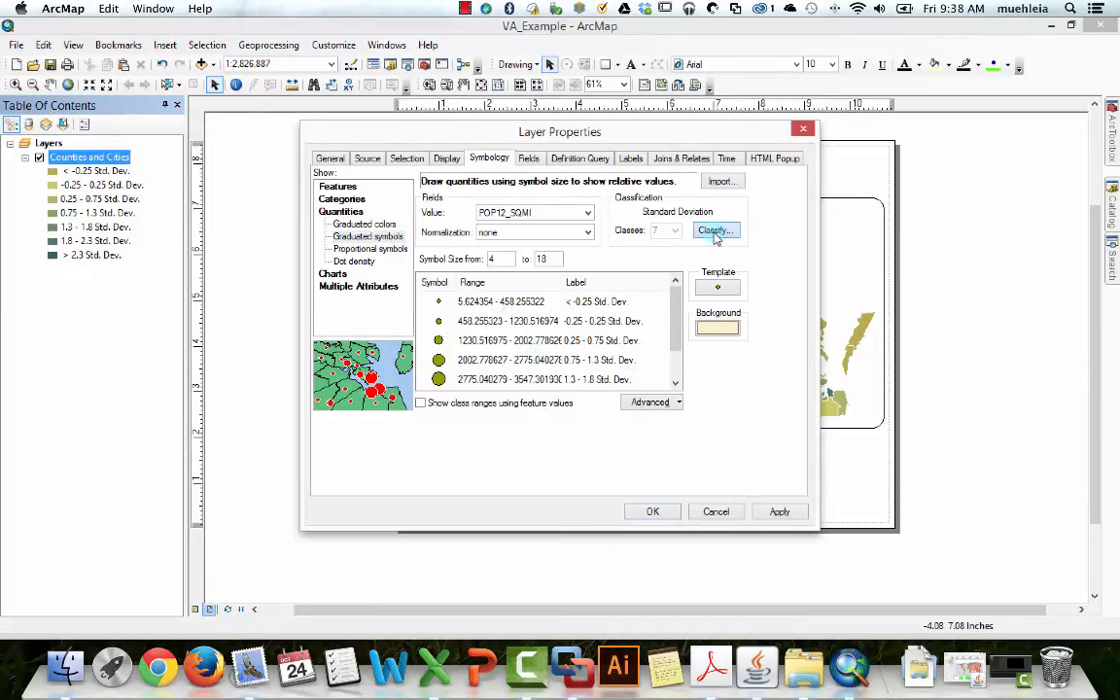
pyautogui.click(370, 248)
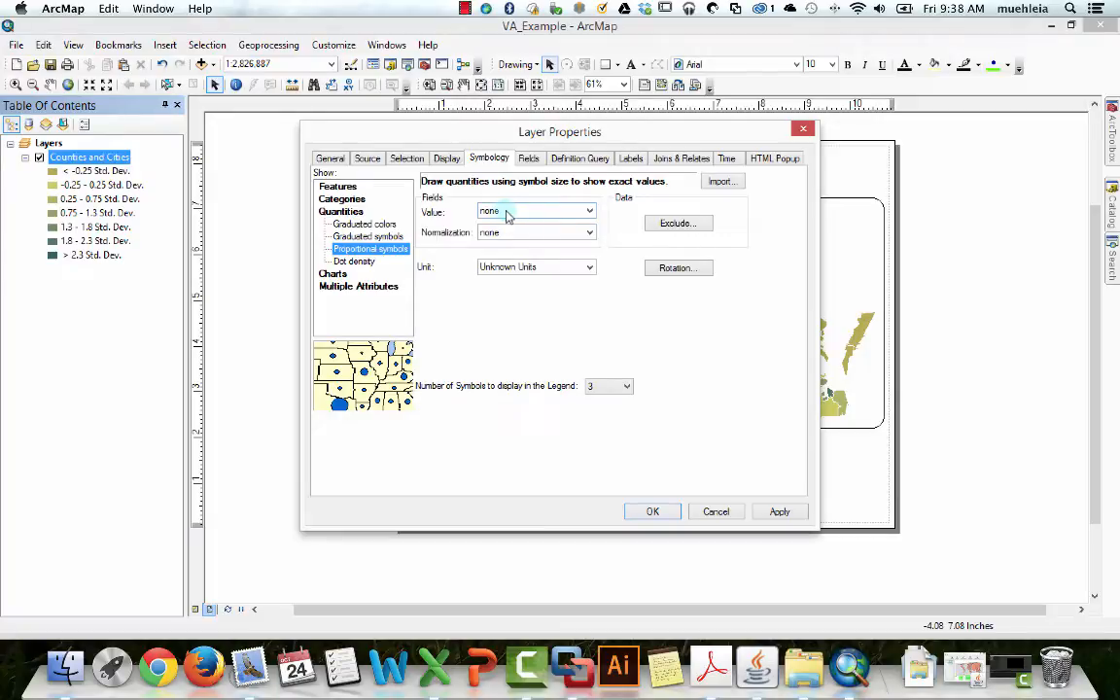
pyautogui.click(588, 211)
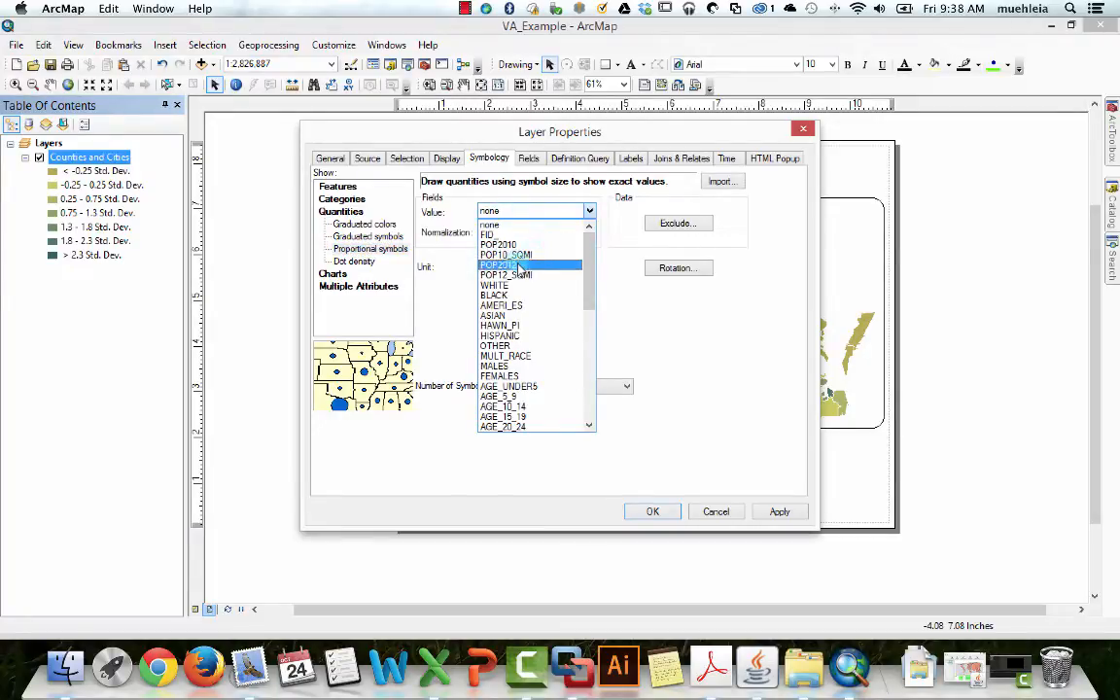
pyautogui.click(499, 255)
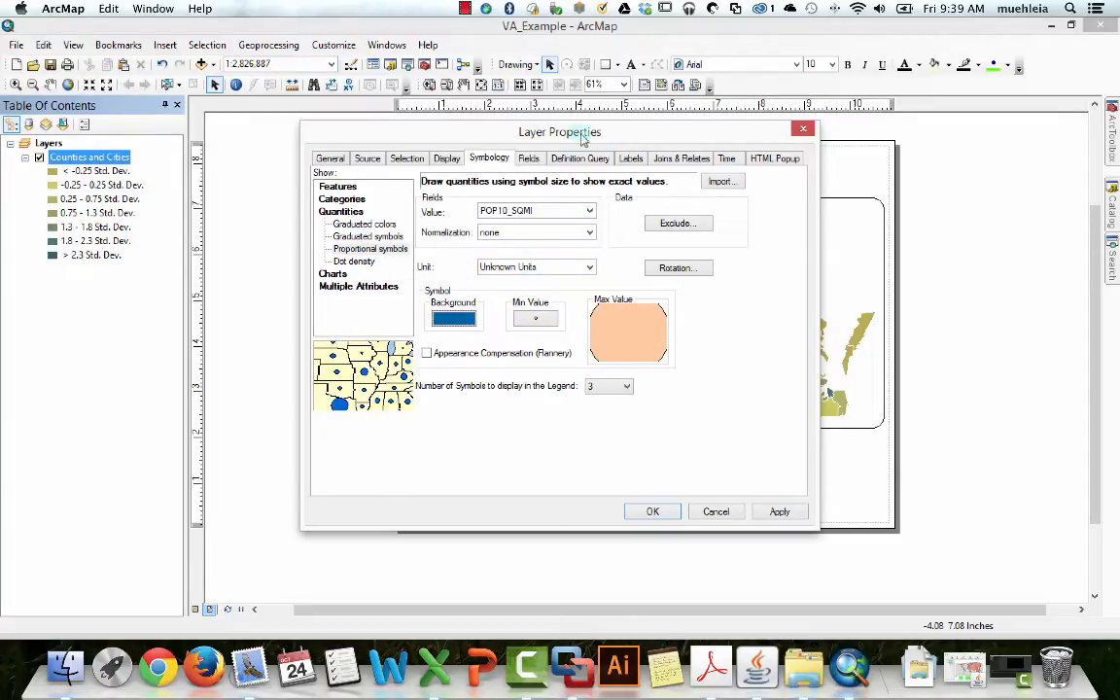
# Step: Give the proportional symbol background a Gray 10% fill
pyautogui.moveTo(560, 131); pyautogui.dragTo(291, 89)
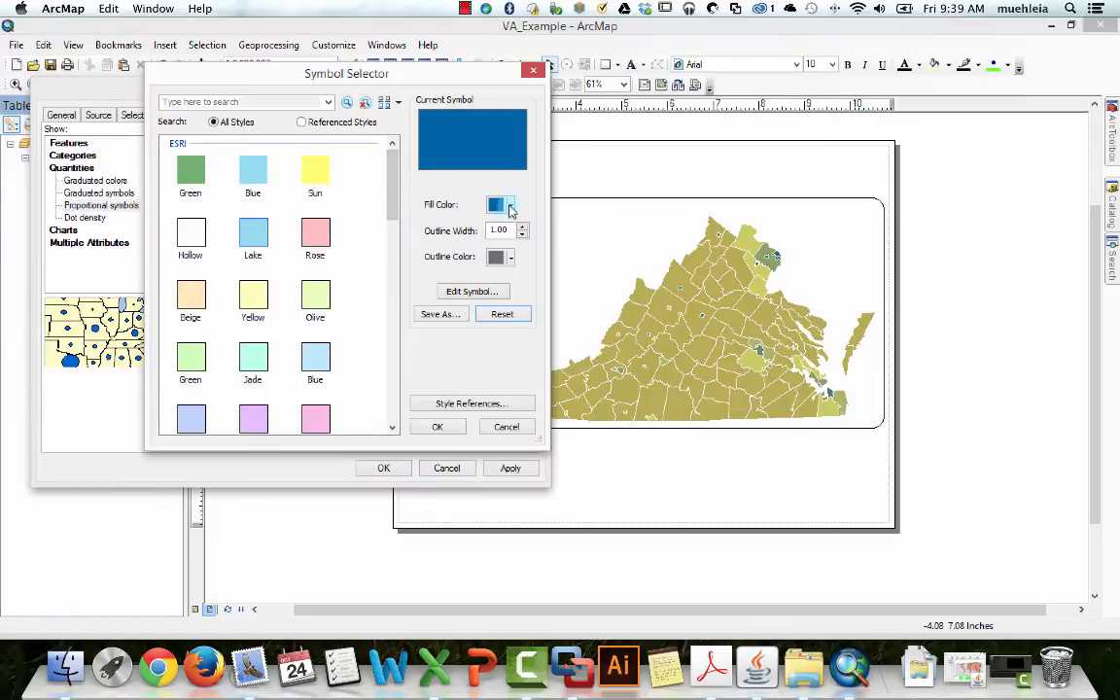
pyautogui.click(508, 204)
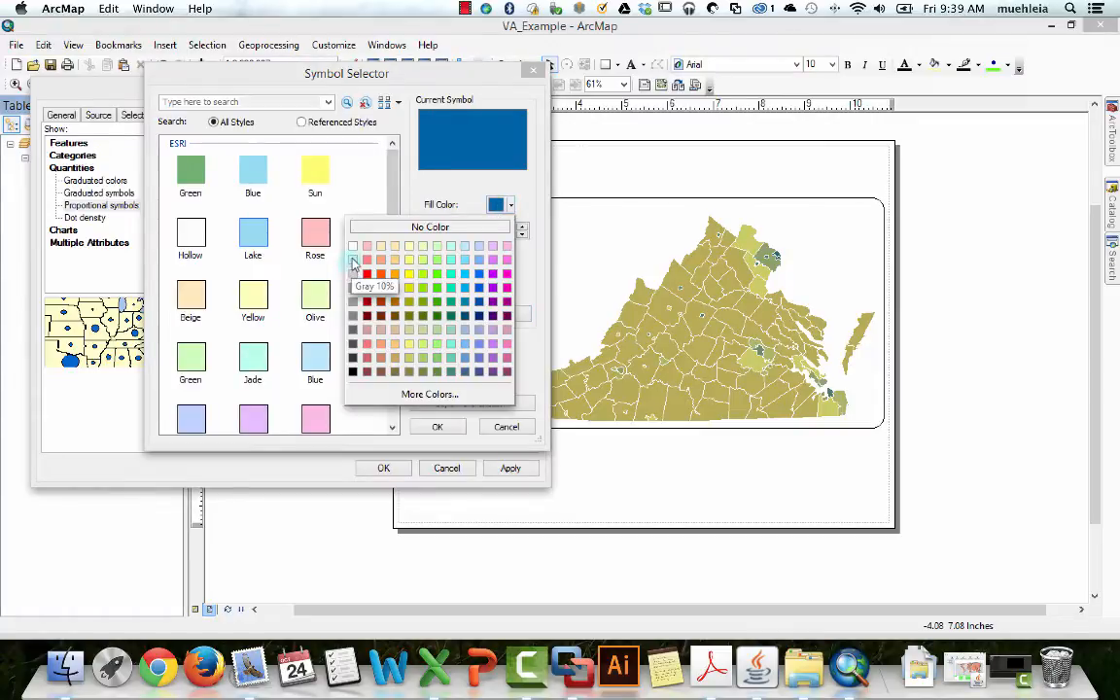
pyautogui.moveTo(353, 269)
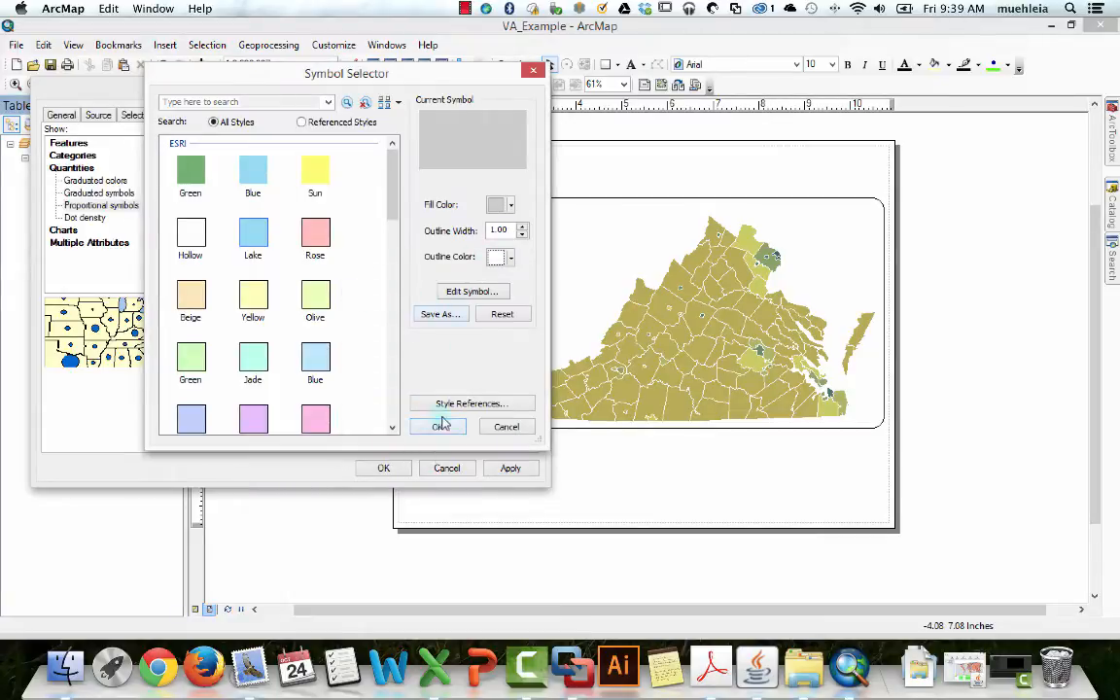
pyautogui.click(441, 426)
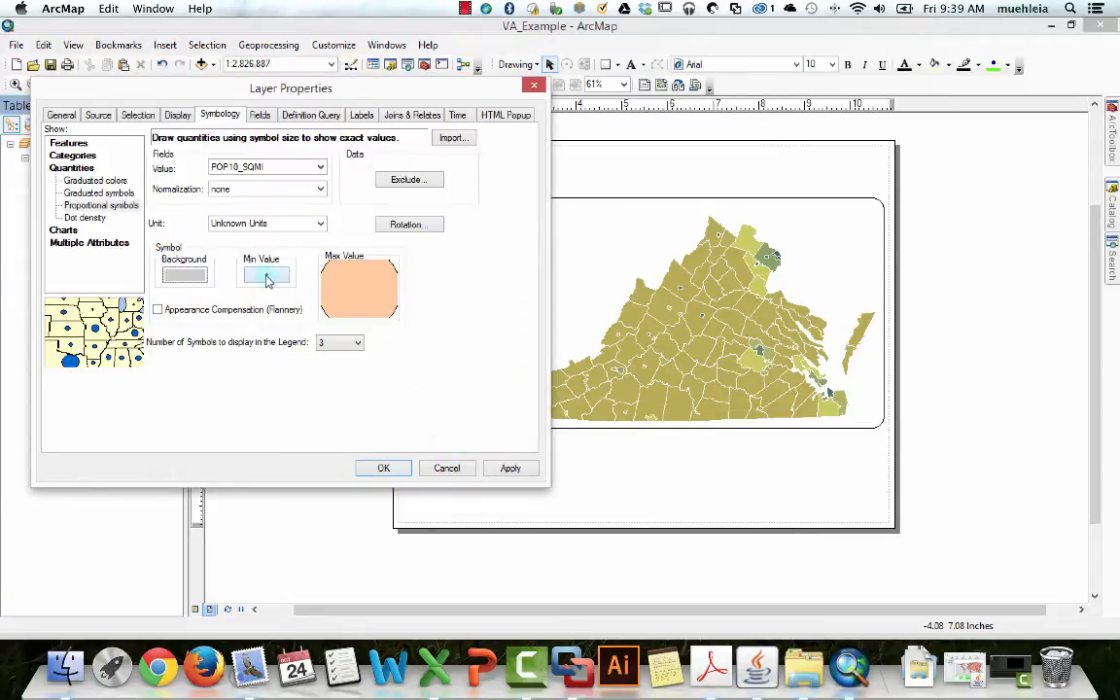
pyautogui.moveTo(285, 267)
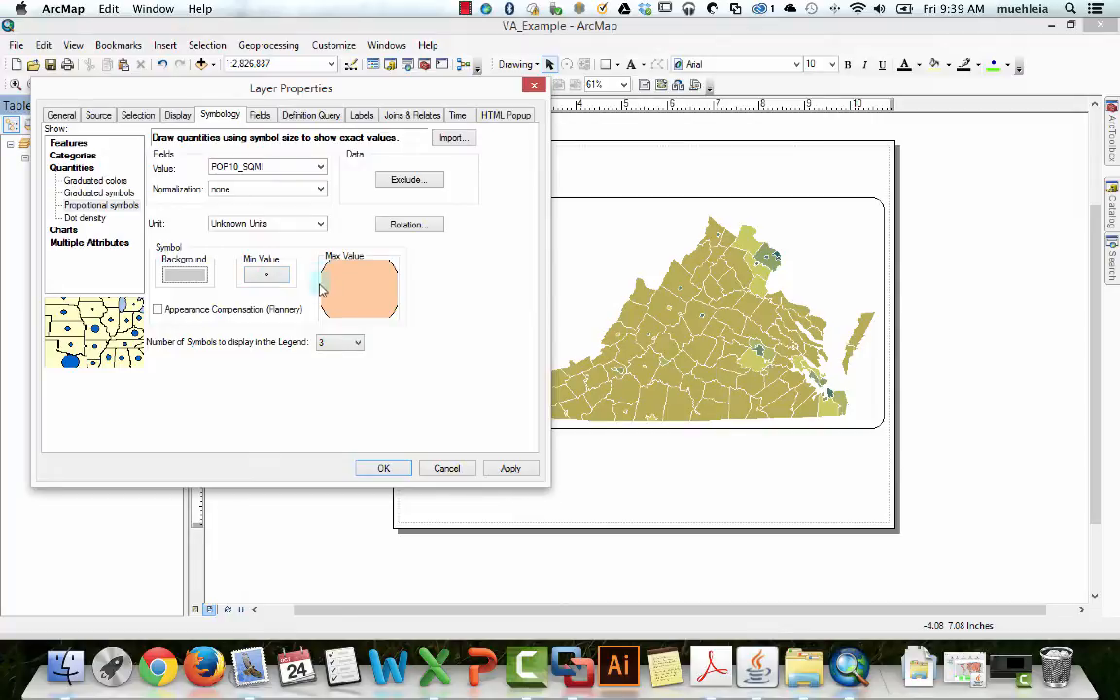
pyautogui.moveTo(321, 309)
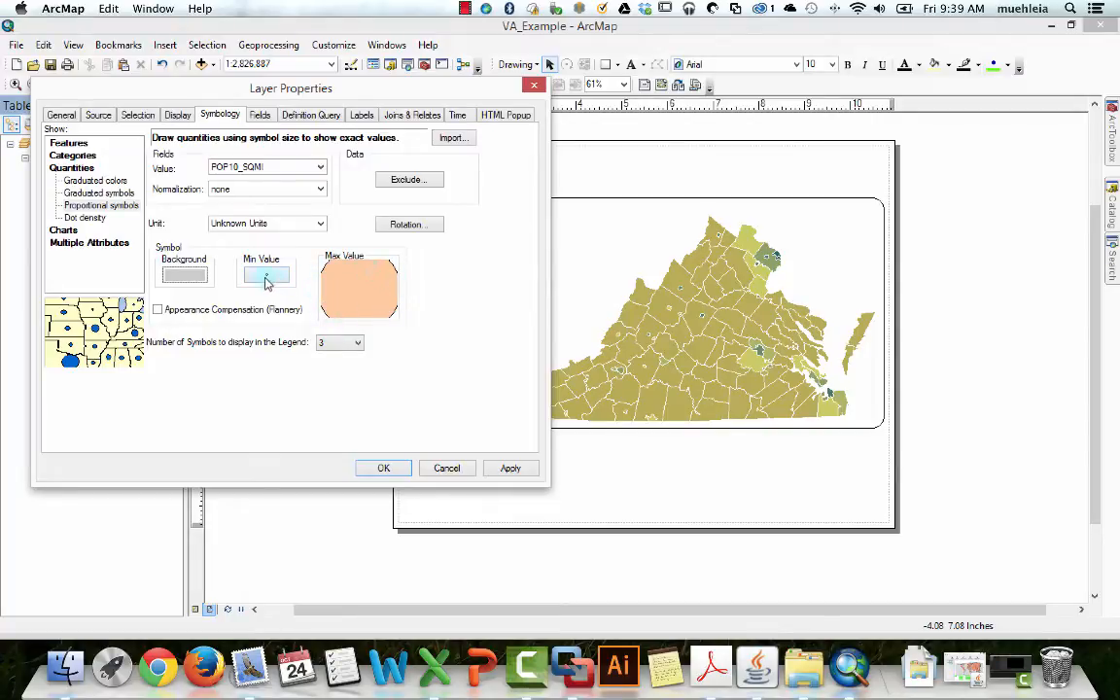
# Step: Change the proportional marker color to purple in the Symbol Selector
pyautogui.click(266, 275)
pyautogui.write('3')
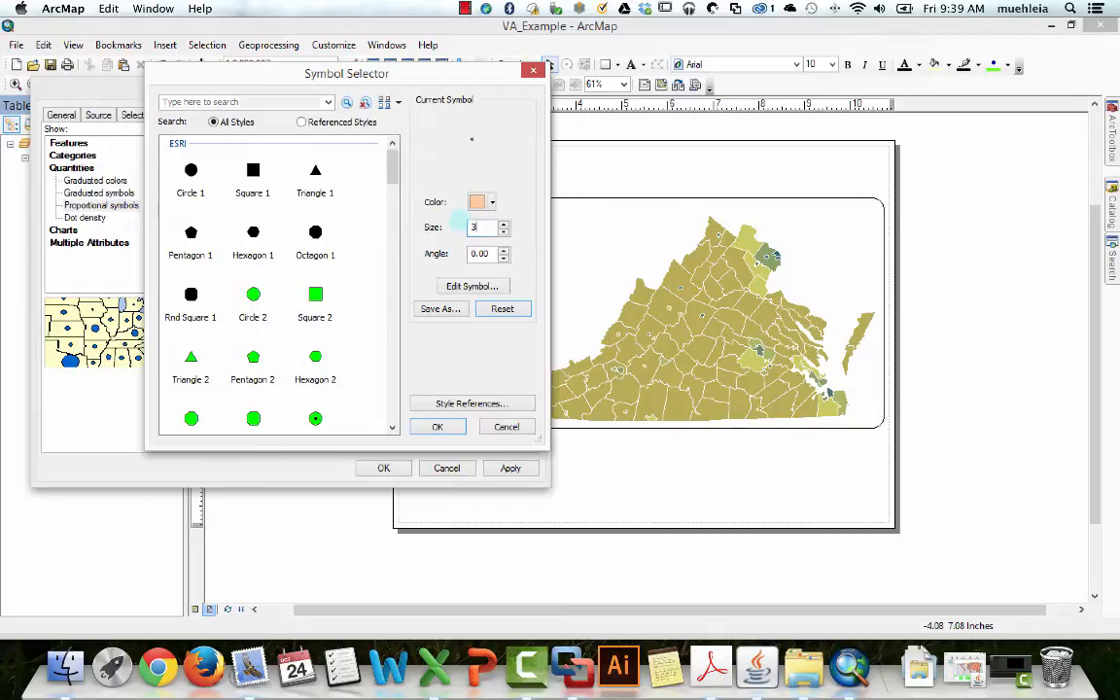
pyautogui.click(481, 202)
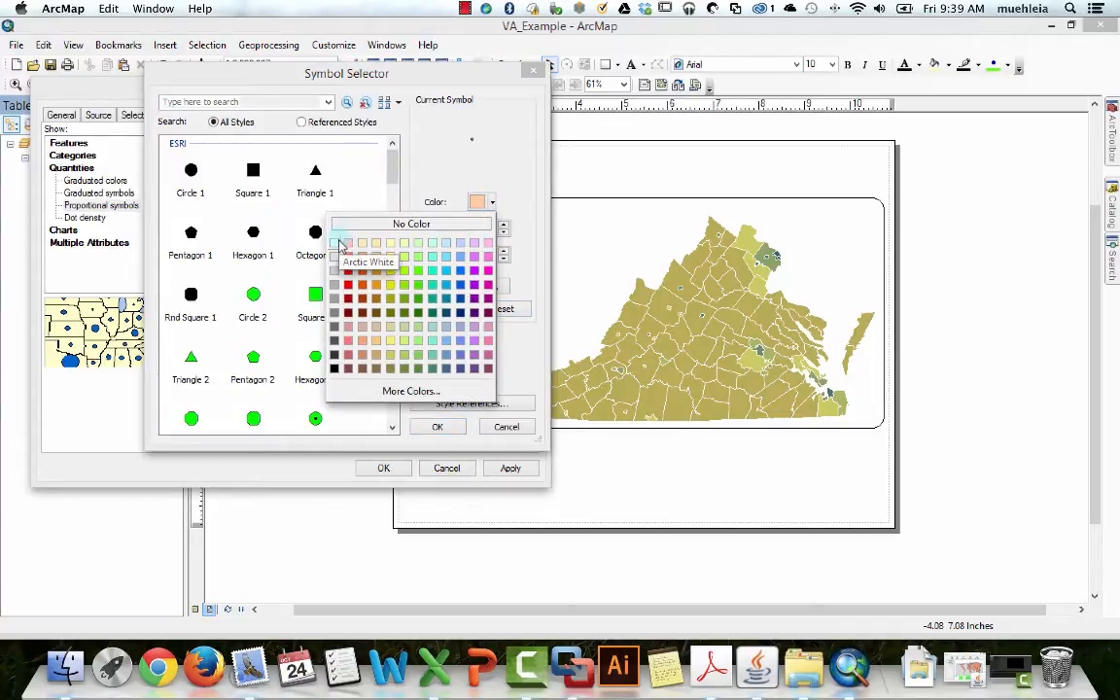
pyautogui.moveTo(392, 272)
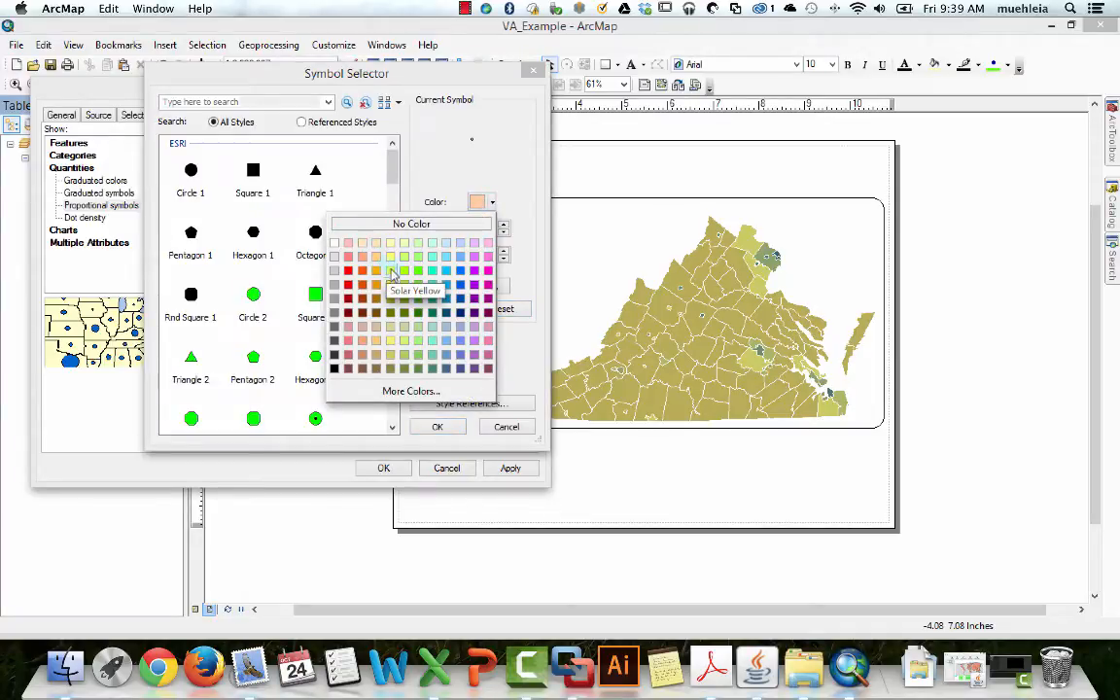
pyautogui.click(476, 283)
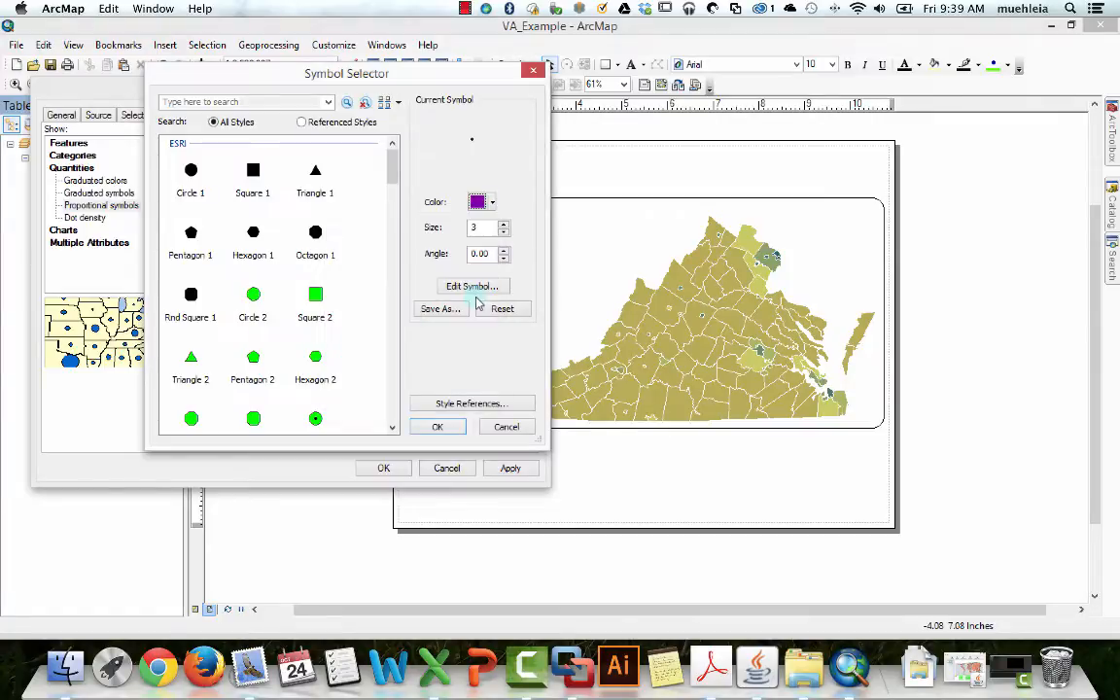
pyautogui.click(437, 425)
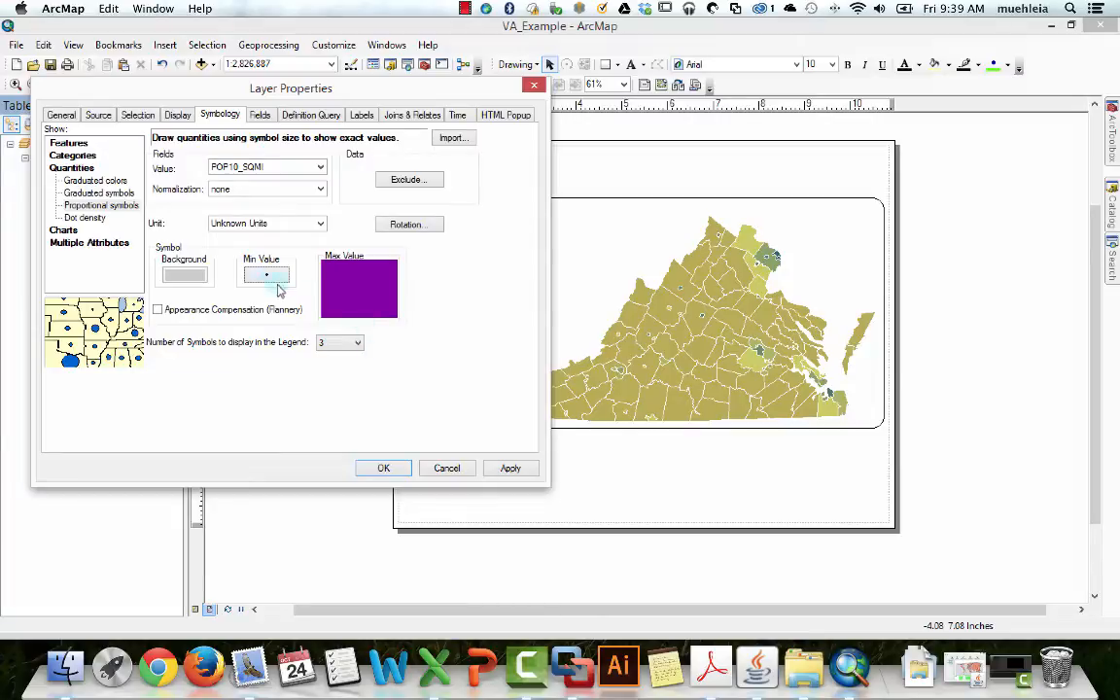
pyautogui.moveTo(476, 424)
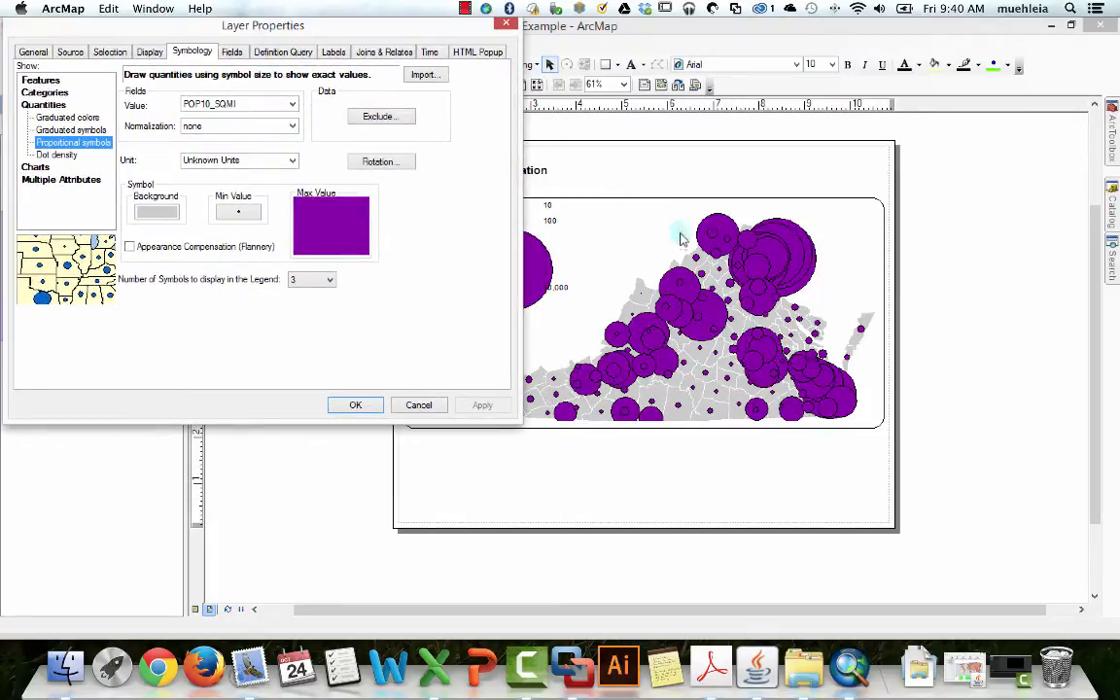
pyautogui.moveTo(757, 248)
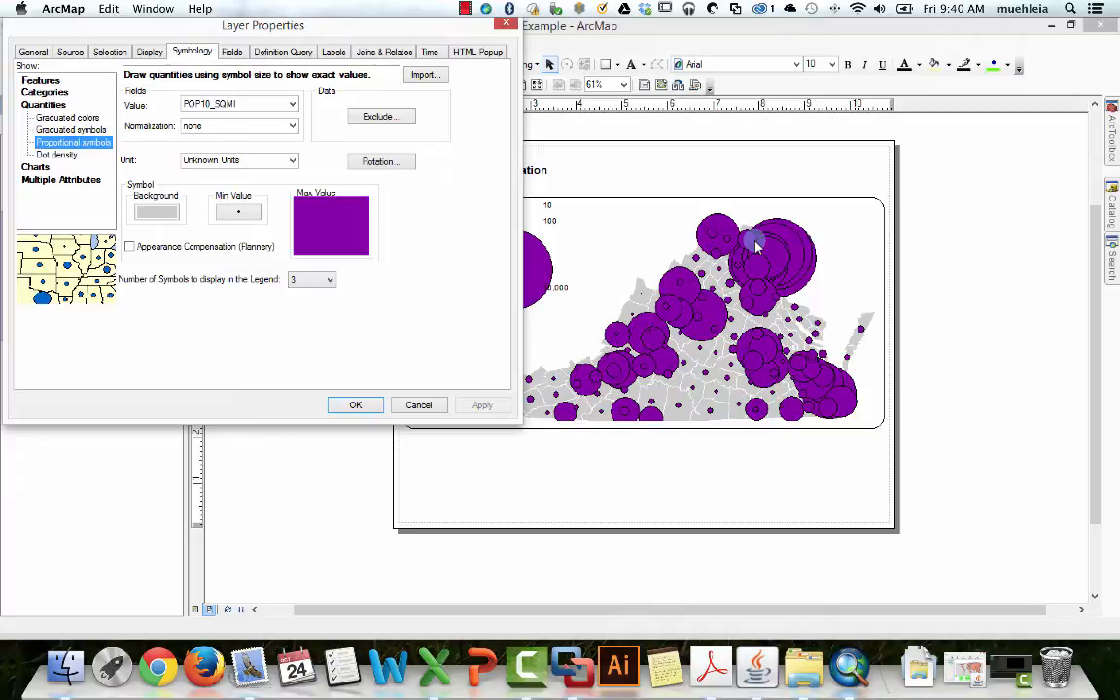
pyautogui.moveTo(724, 239)
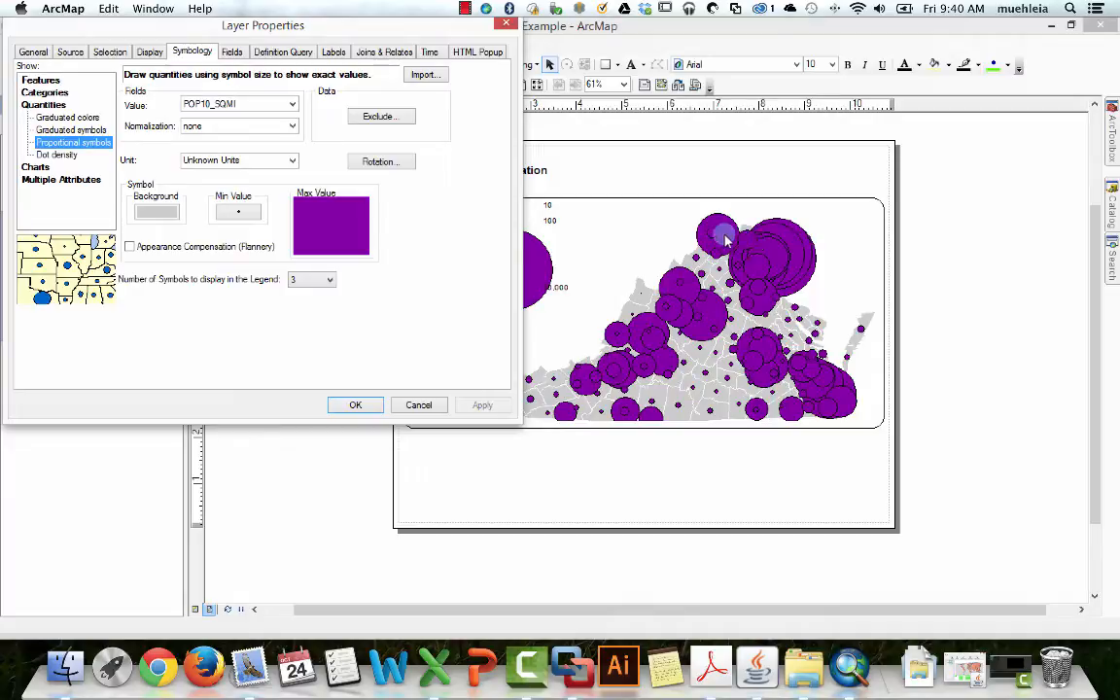
pyautogui.moveTo(768, 265)
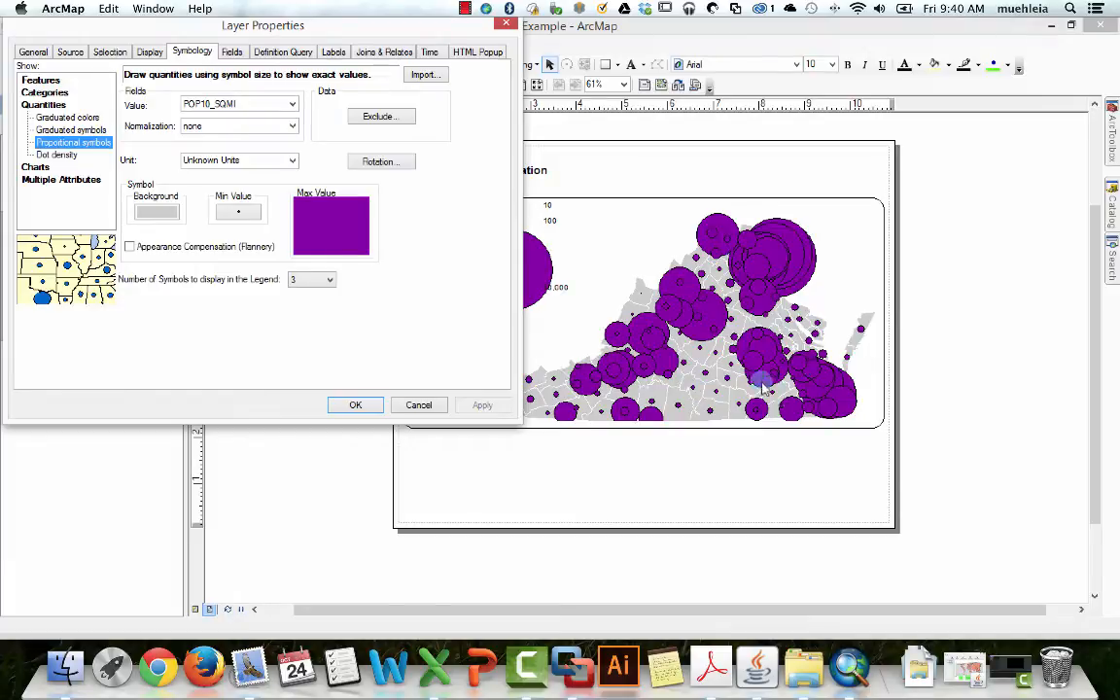
pyautogui.moveTo(773, 348)
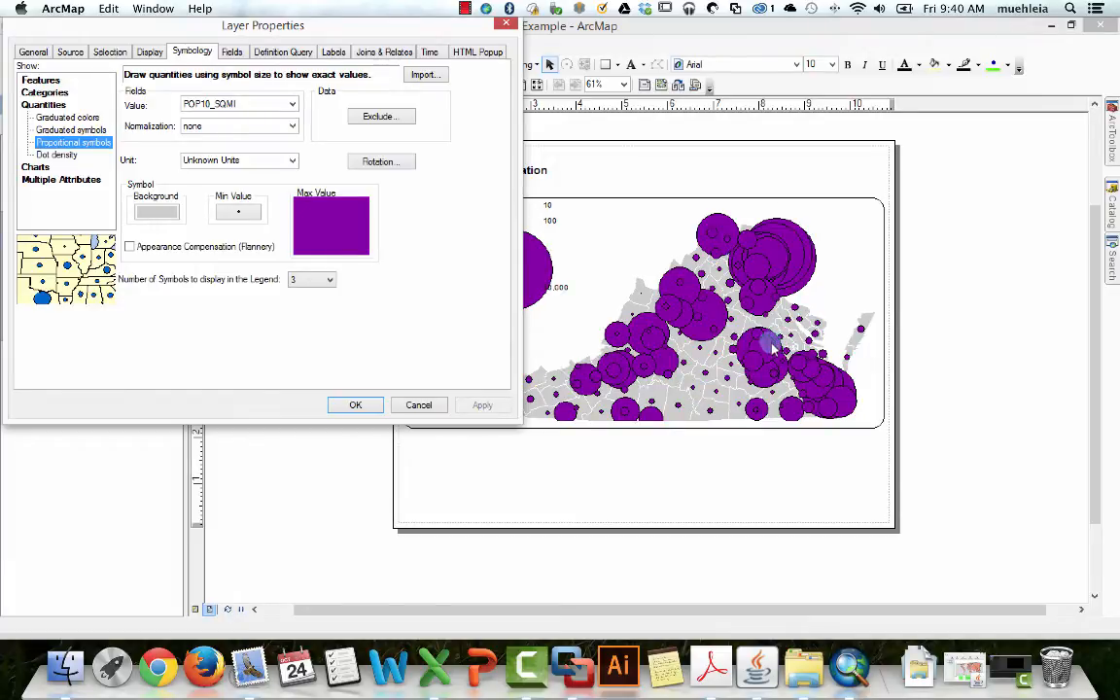
pyautogui.moveTo(632, 379)
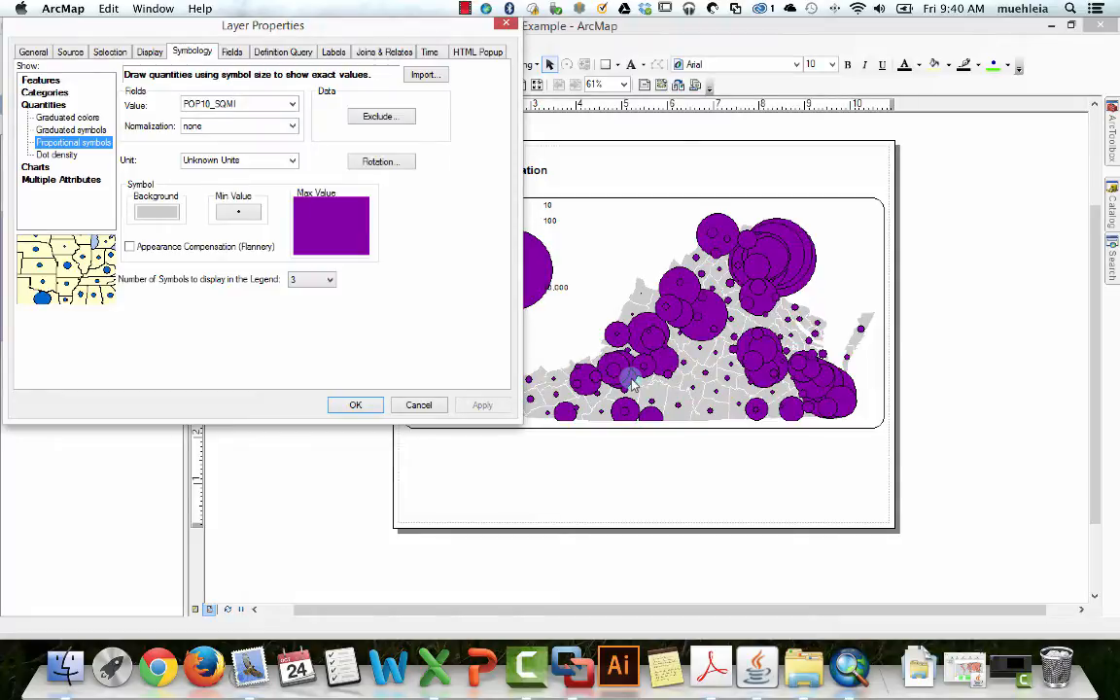
# Step: Size the symbols by POP12_SQMI and apply it to the map
pyautogui.click(291, 104)
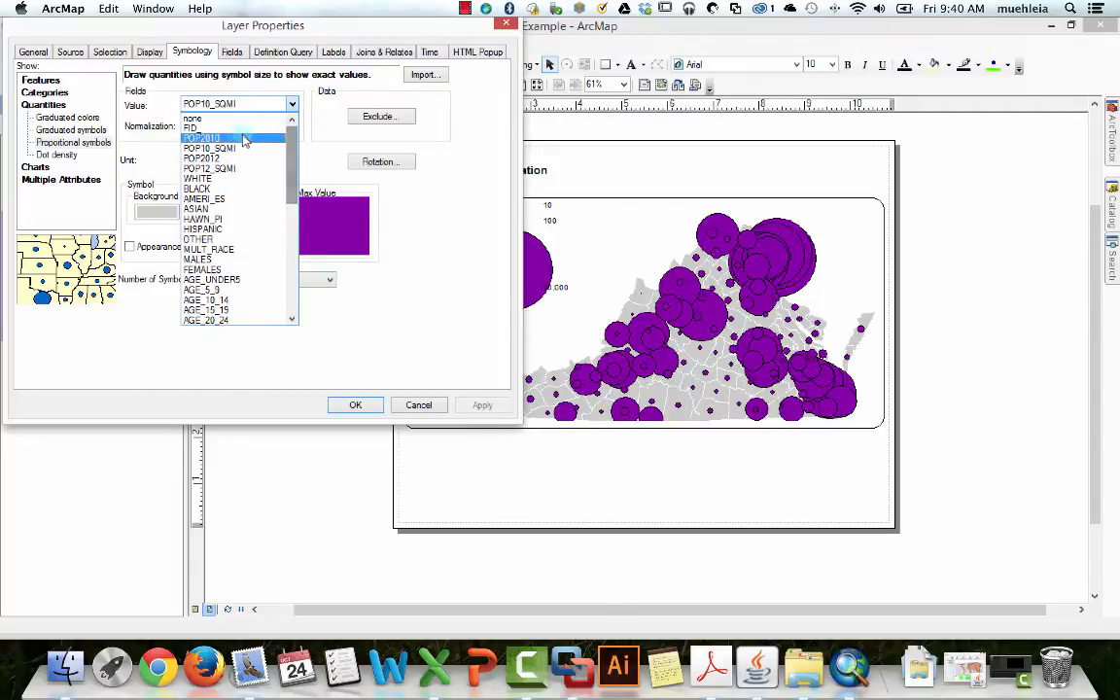
pyautogui.click(209, 168)
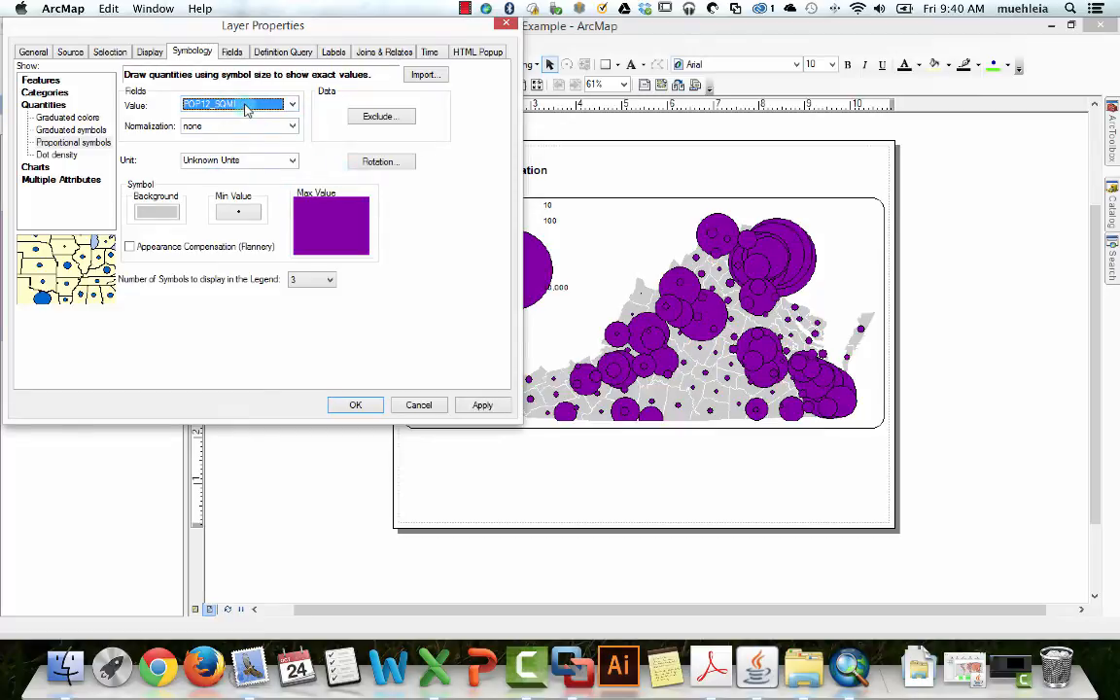
pyautogui.moveTo(258, 161)
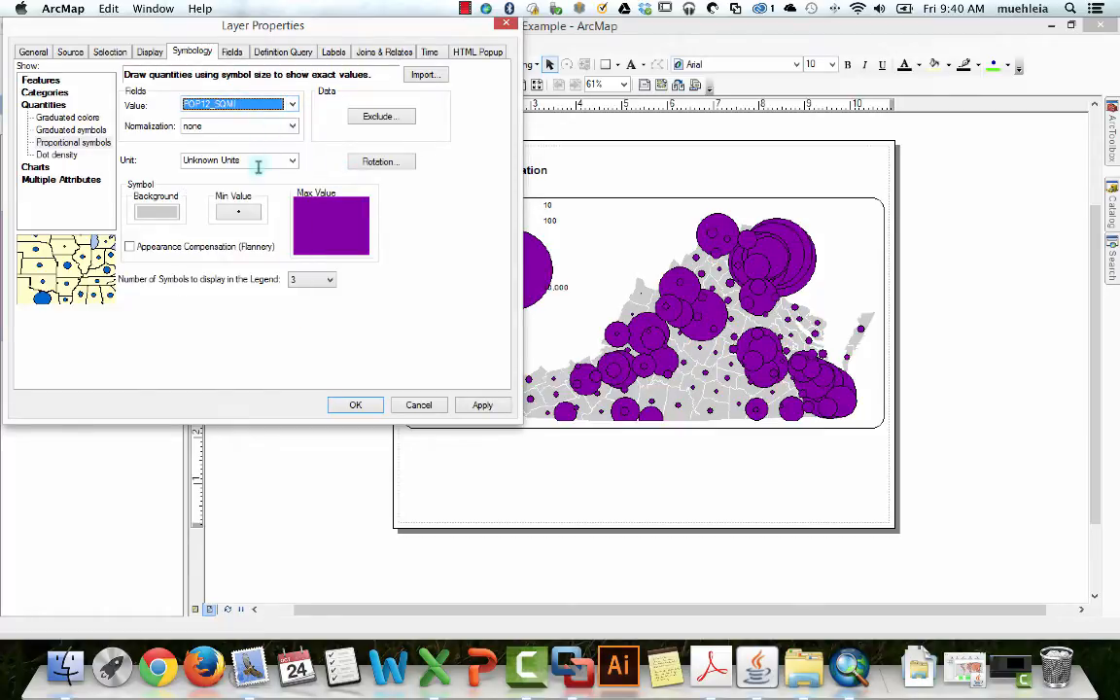
pyautogui.click(483, 405)
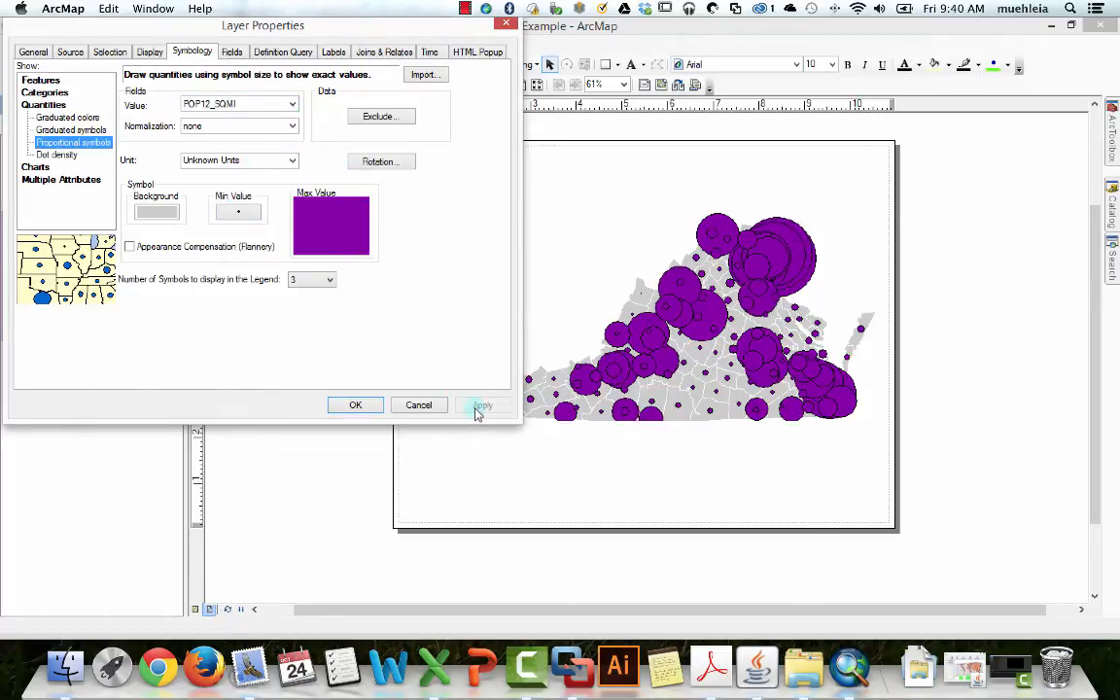
pyautogui.click(482, 404)
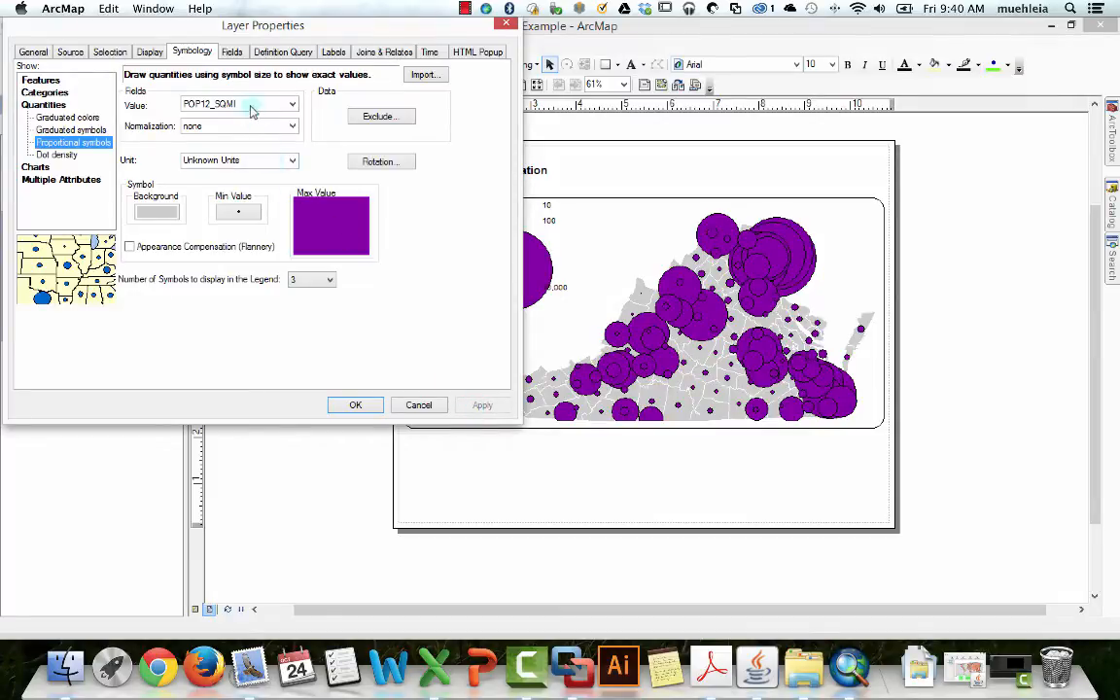
# Step: Switch the symbol value field to POP2012 and apply it to the map
pyautogui.click(290, 126)
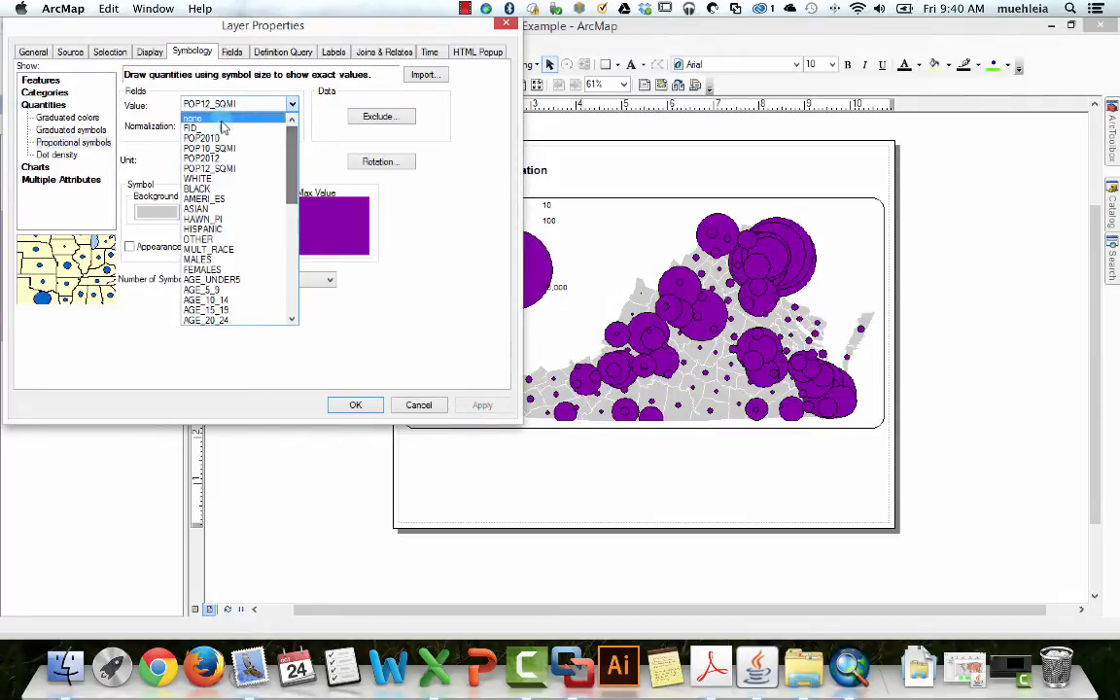
pyautogui.click(200, 157)
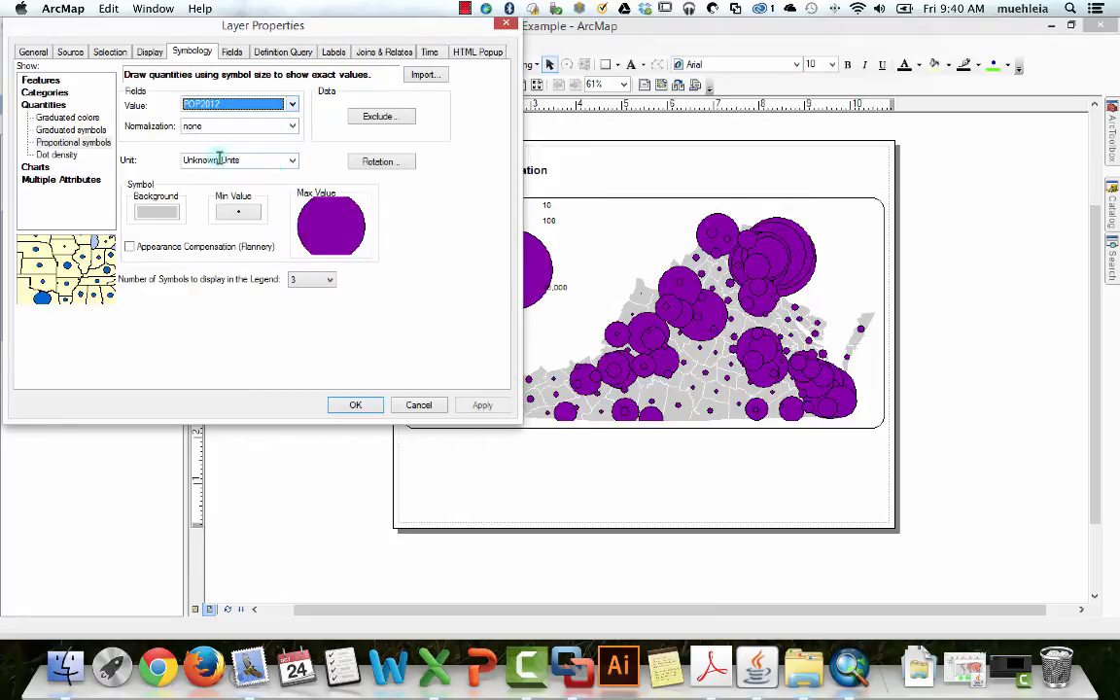
pyautogui.click(482, 405)
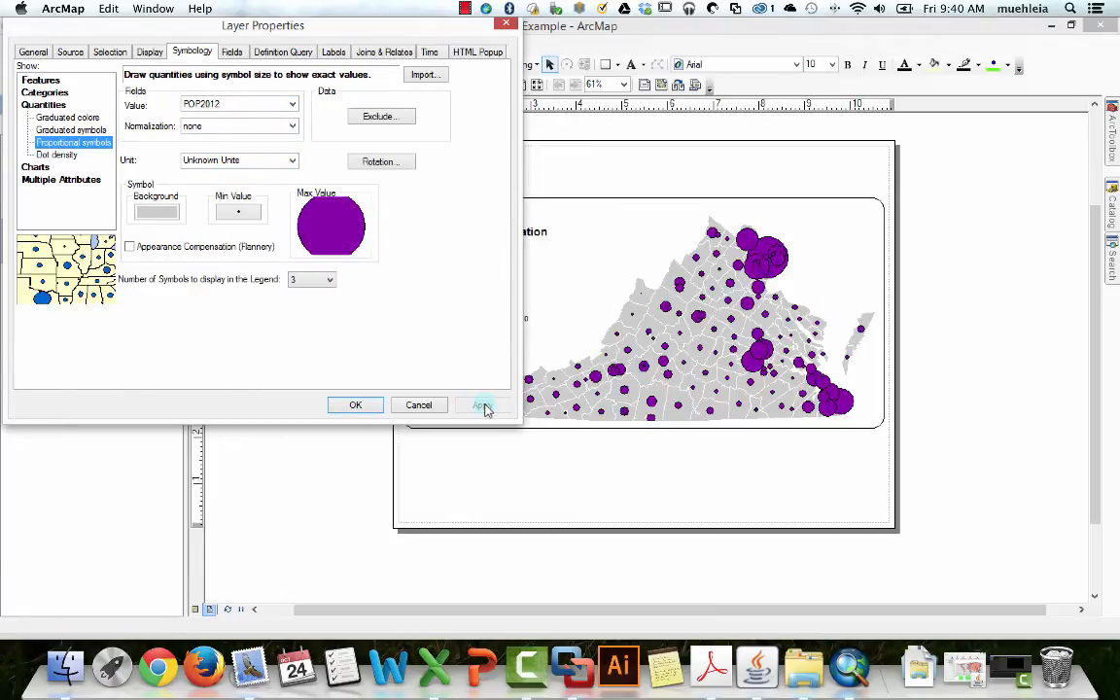
pyautogui.click(482, 406)
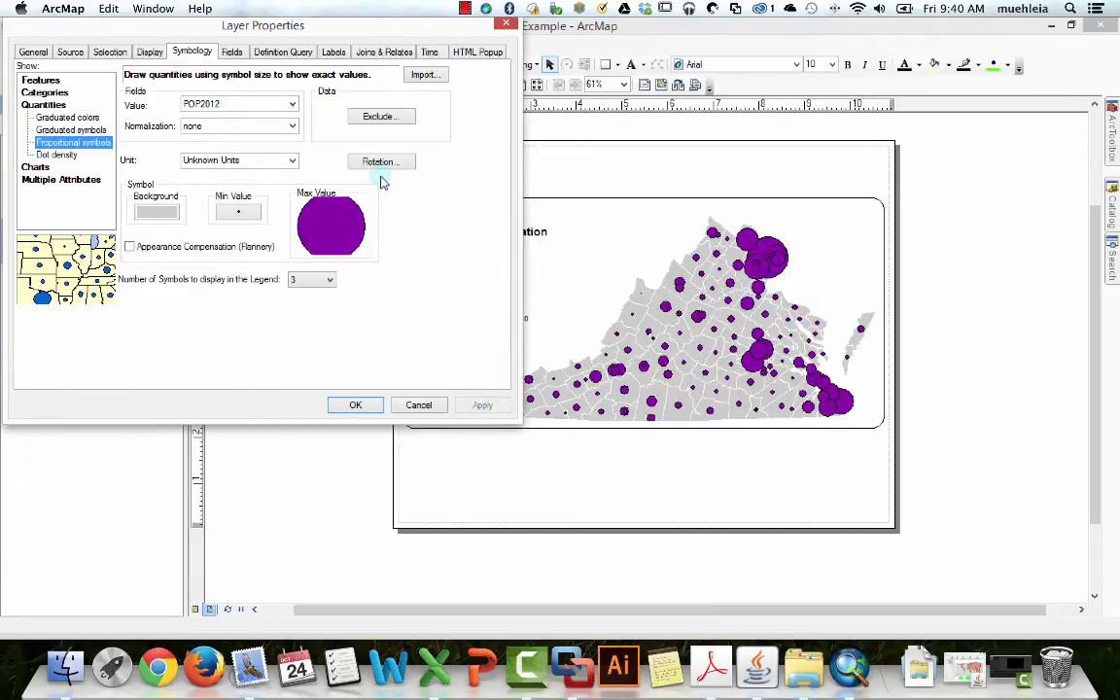
pyautogui.moveTo(379, 224)
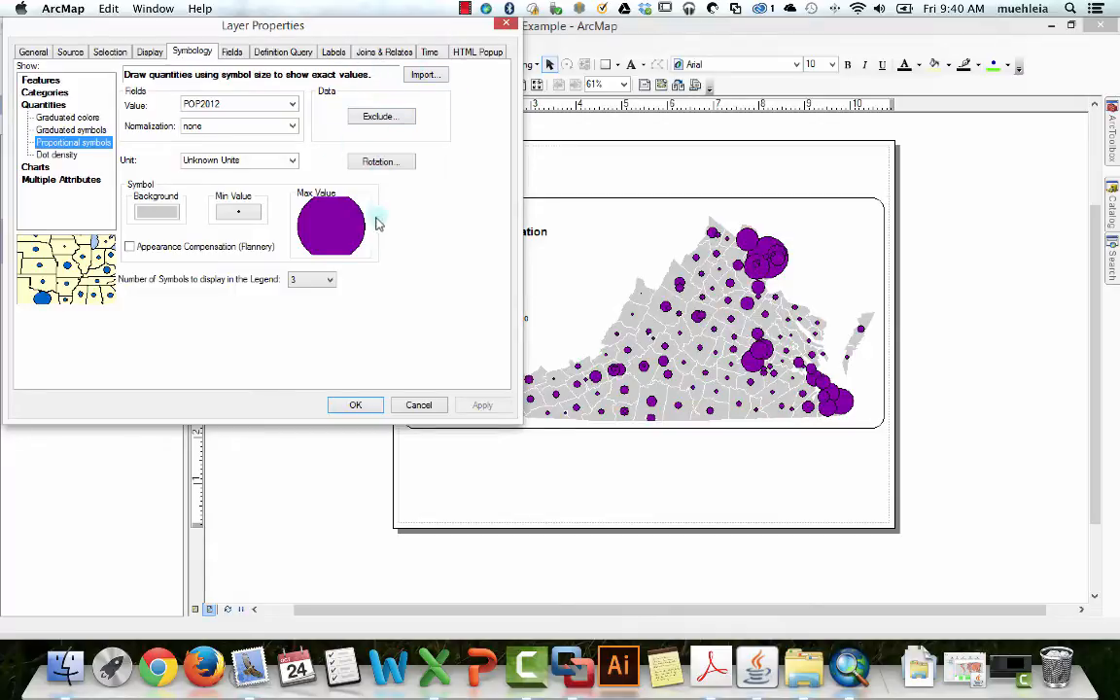
pyautogui.moveTo(792, 285)
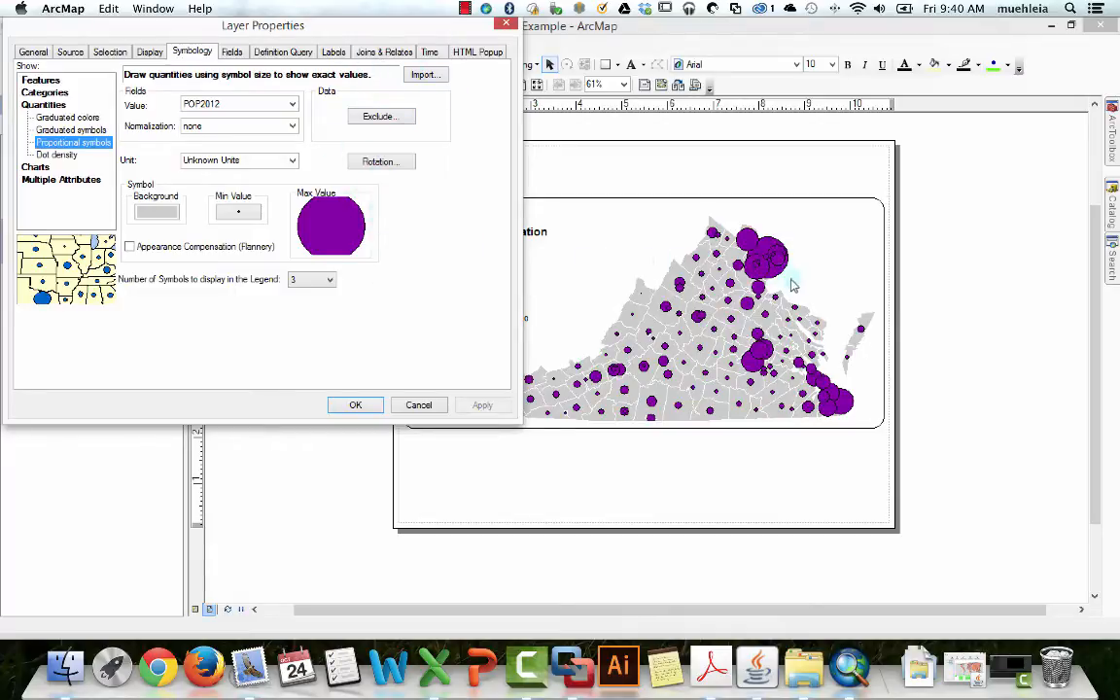
pyautogui.moveTo(802, 260)
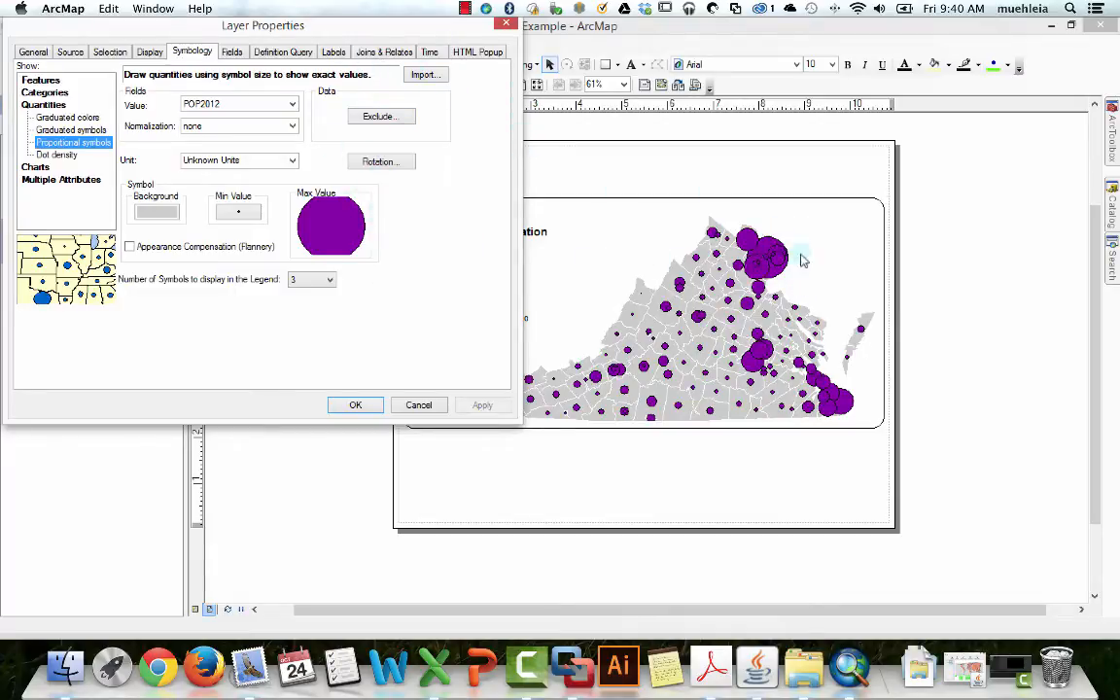
pyautogui.moveTo(737, 282)
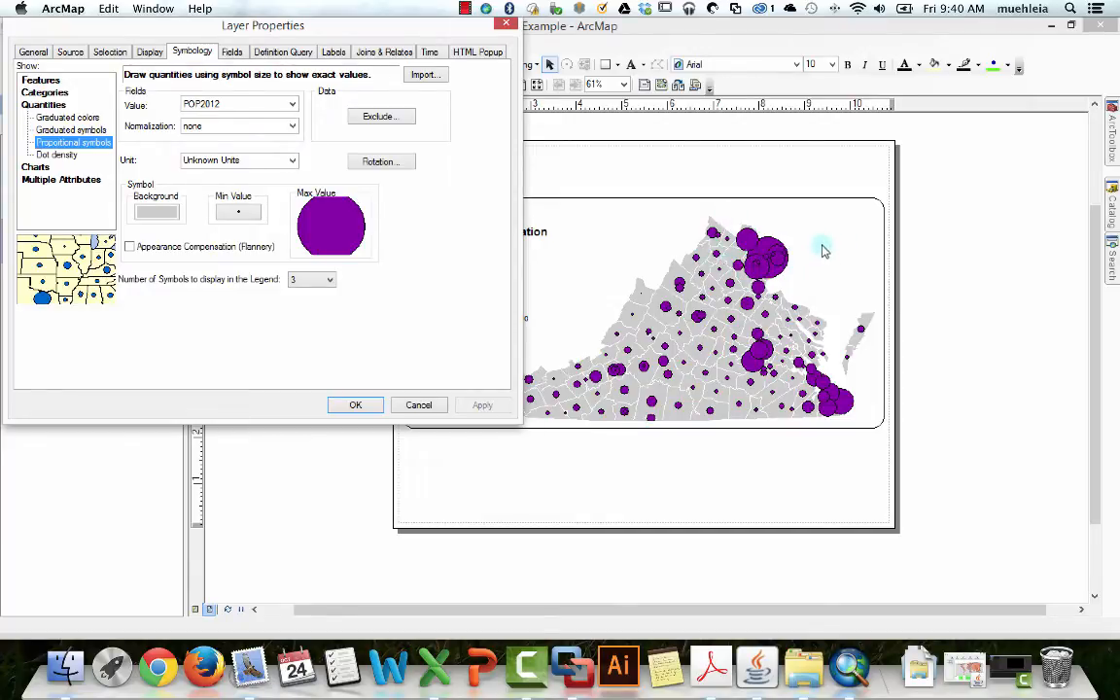
pyautogui.moveTo(848, 240)
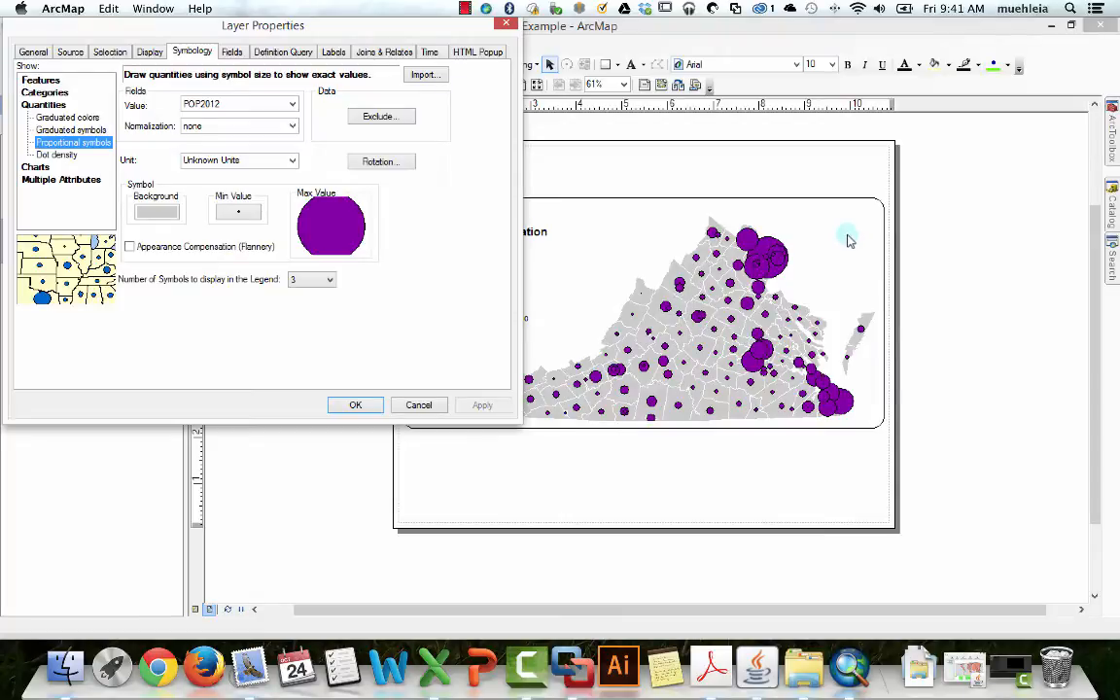
pyautogui.moveTo(573, 245)
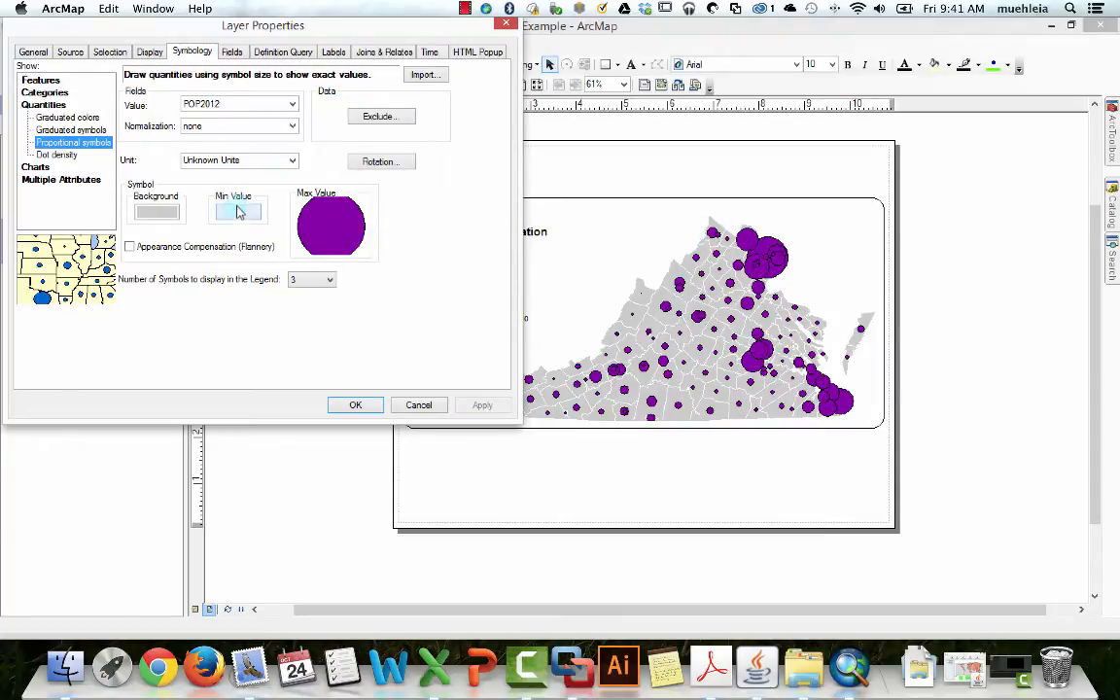
# Step: Change the proportional marker shape to a square and apply it to the map
pyautogui.click(331, 226)
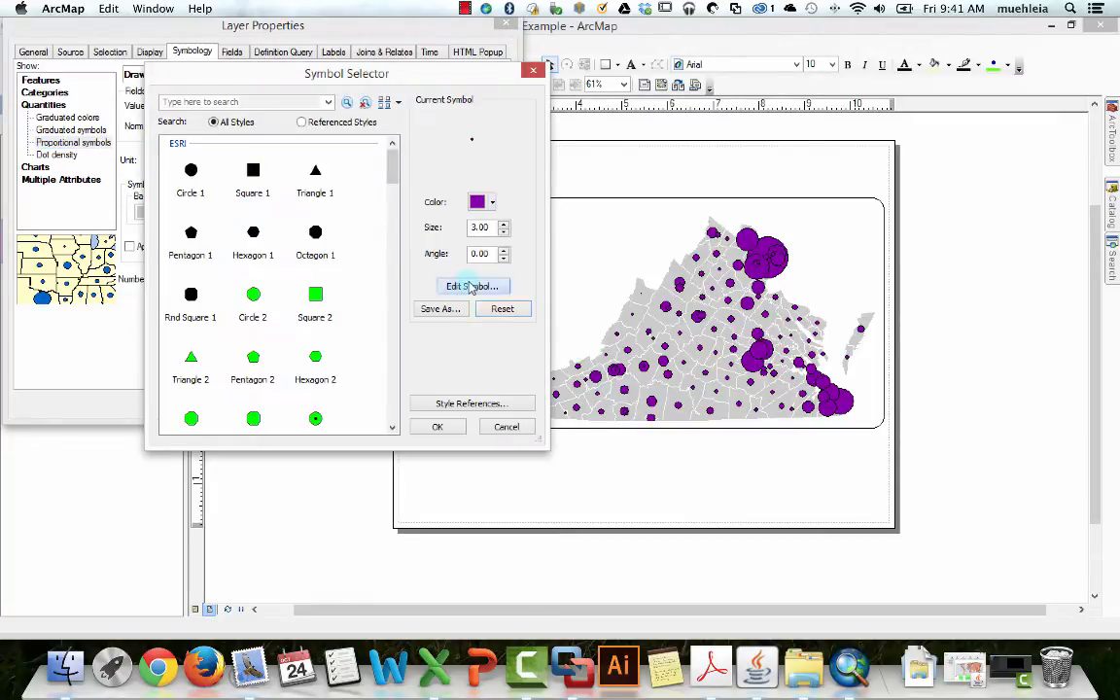
pyautogui.click(473, 286)
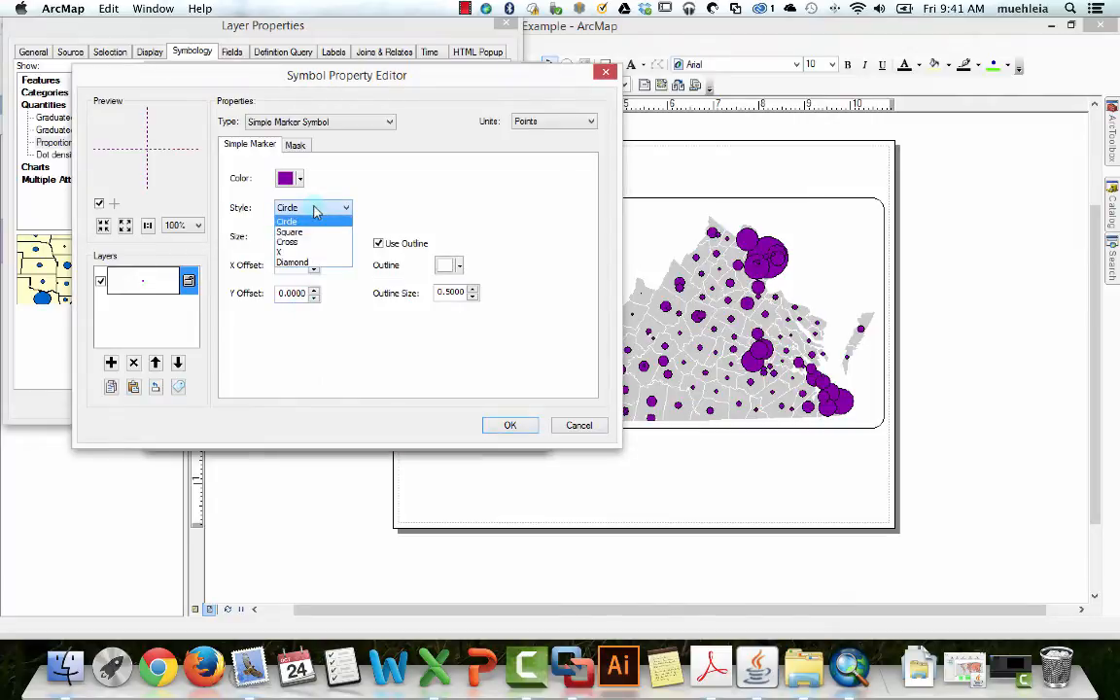
pyautogui.click(289, 232)
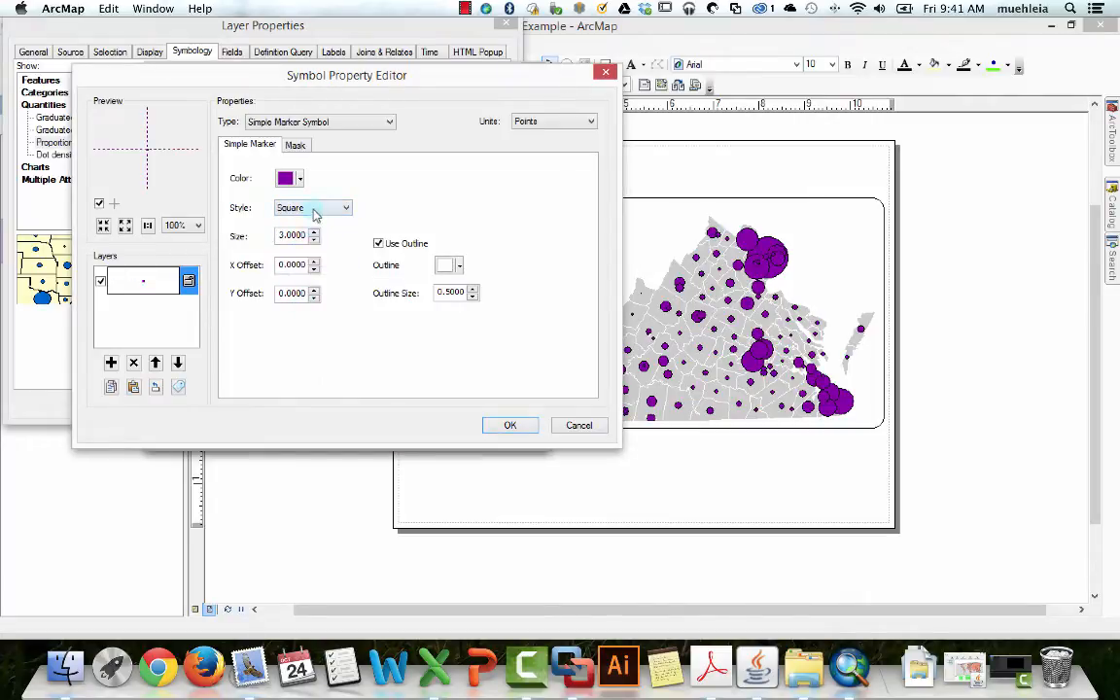
pyautogui.moveTo(448, 377)
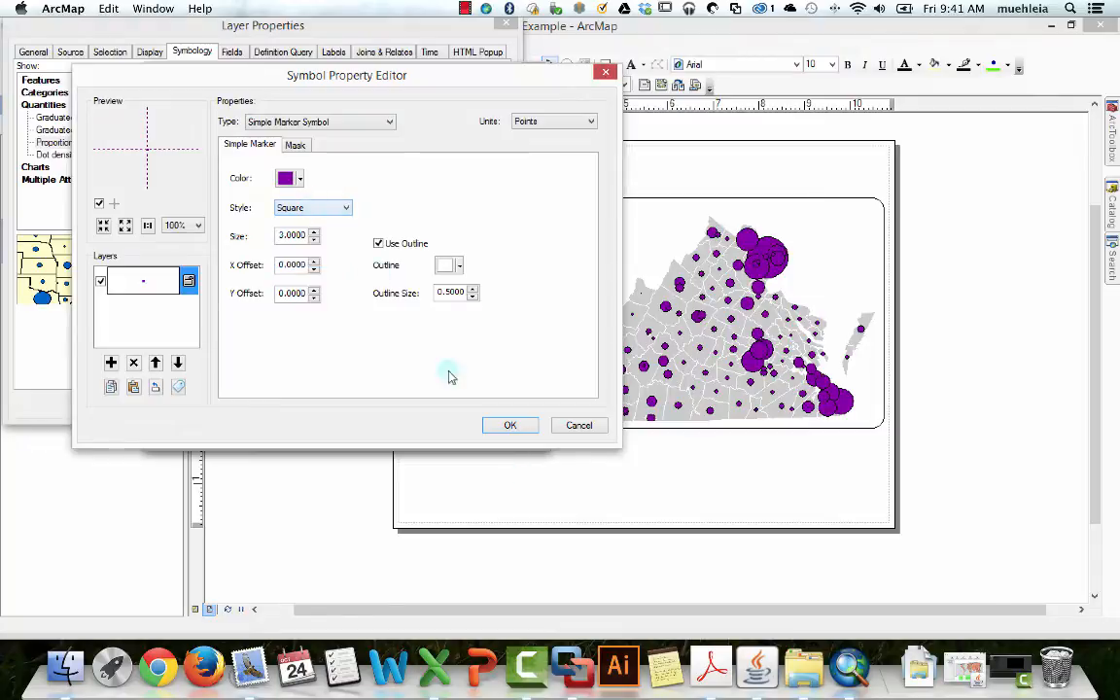
pyautogui.click(509, 425)
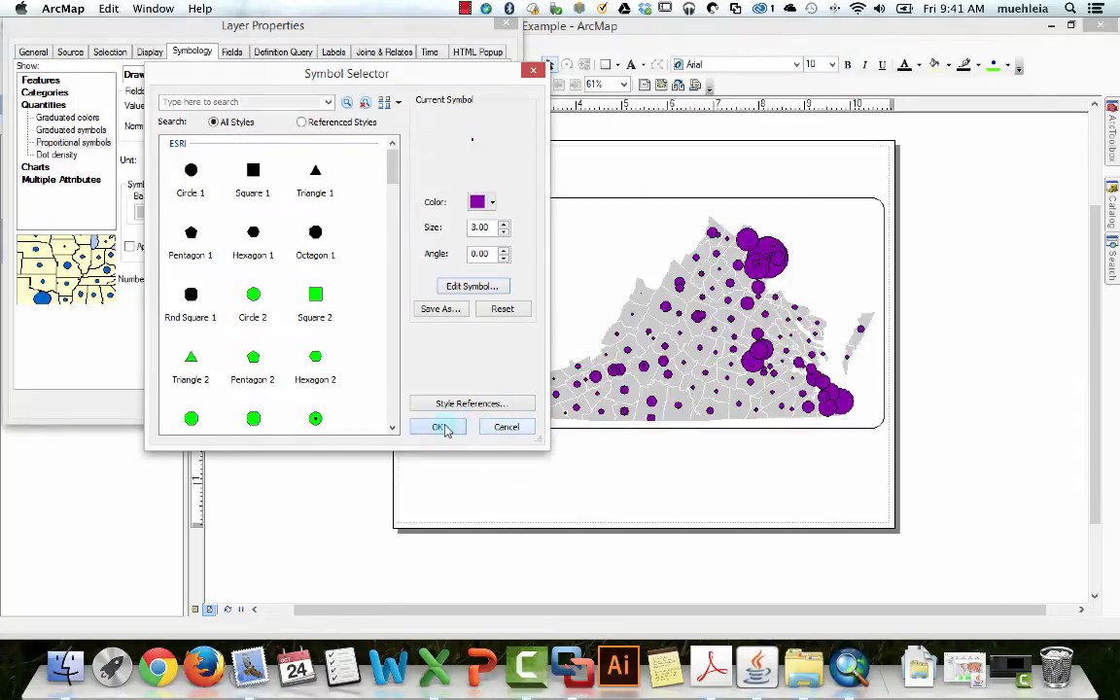
pyautogui.click(438, 427)
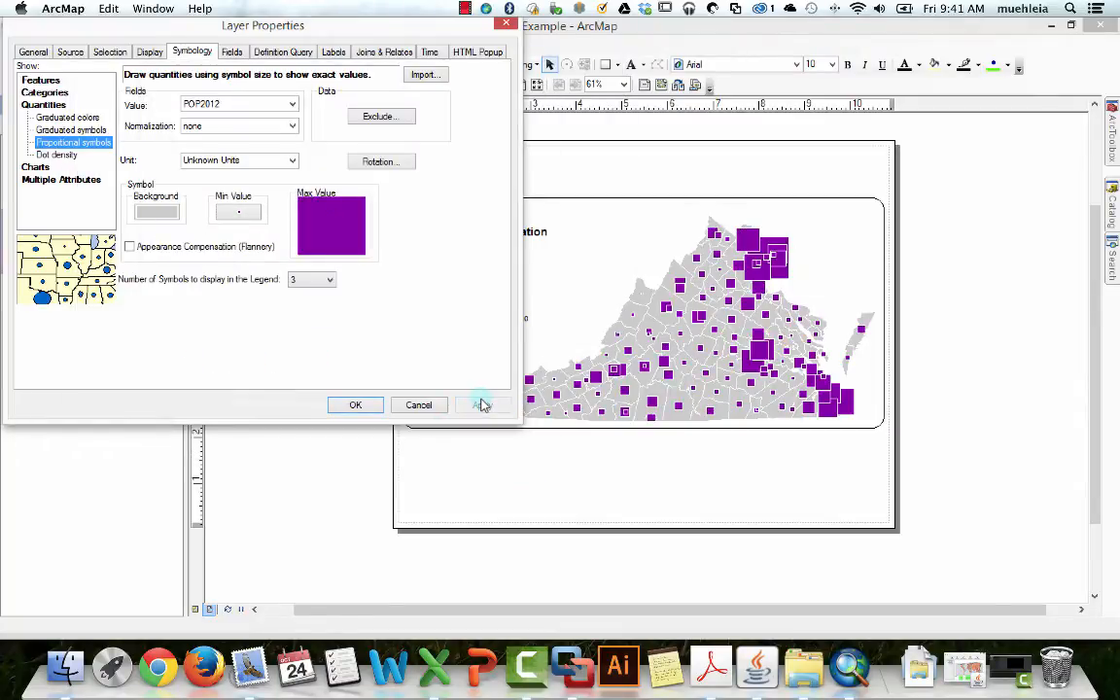
# Step: Reopen the marker's Symbol Property Editor, review its mask options, and move the dialog aside
pyautogui.click(239, 212)
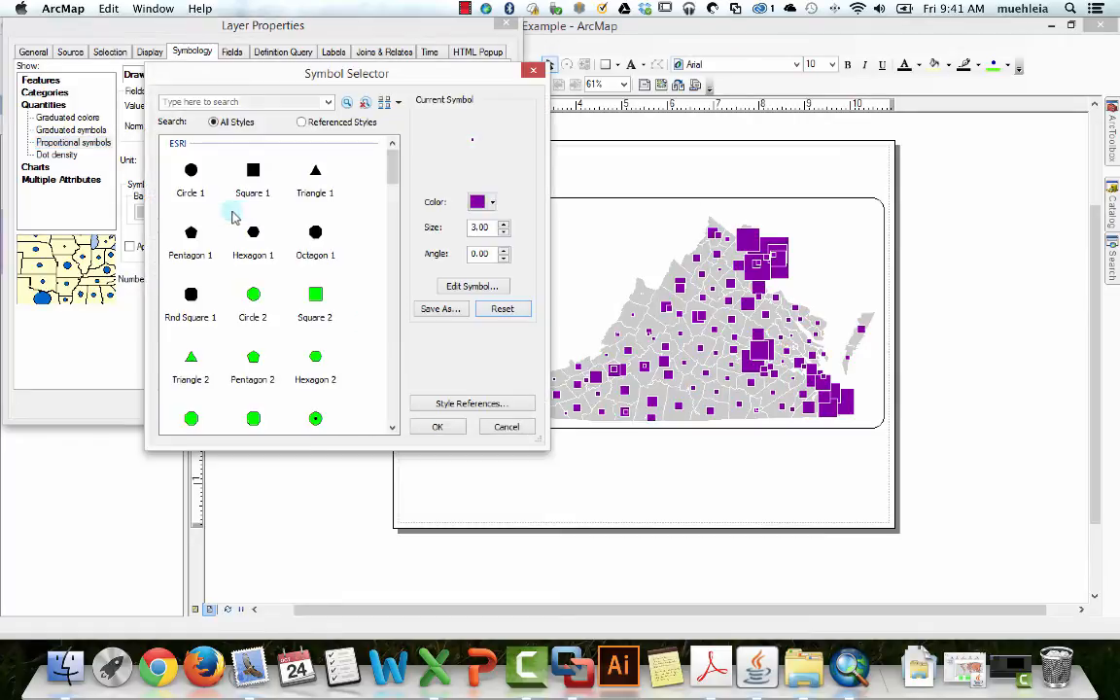
pyautogui.click(473, 285)
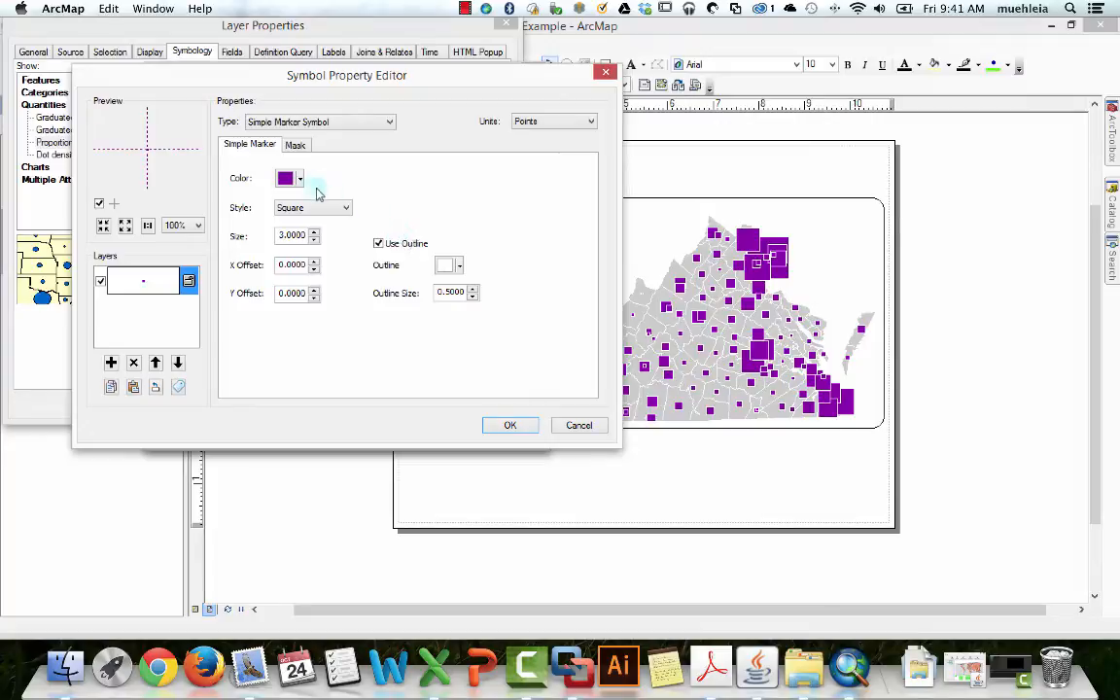
pyautogui.click(295, 143)
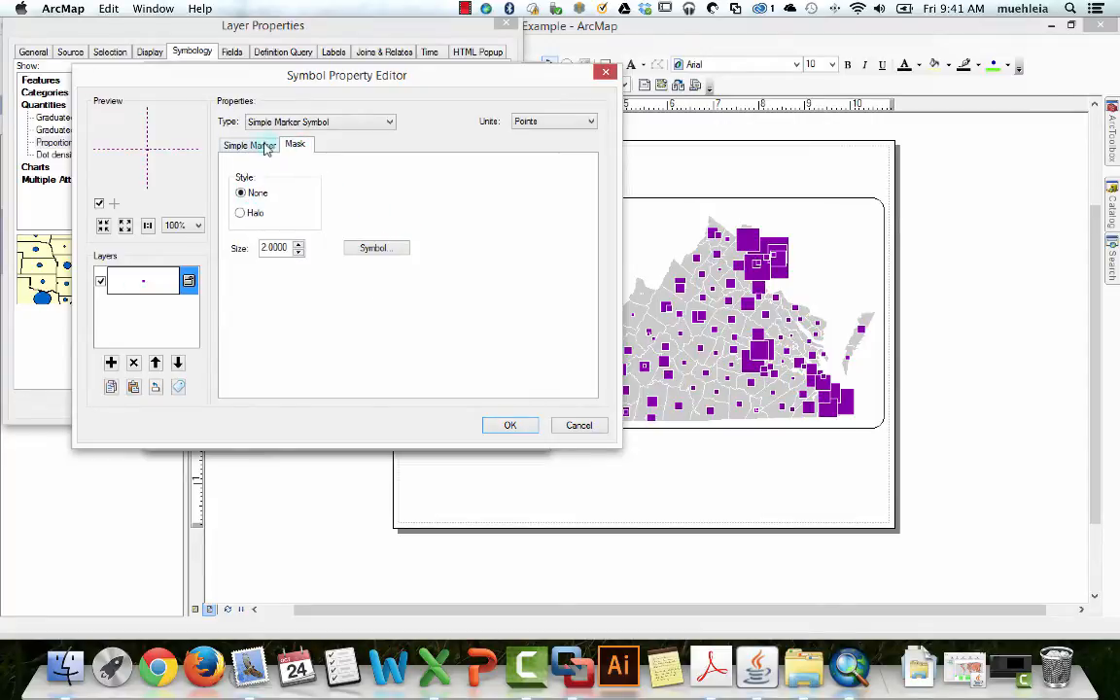
pyautogui.click(244, 144)
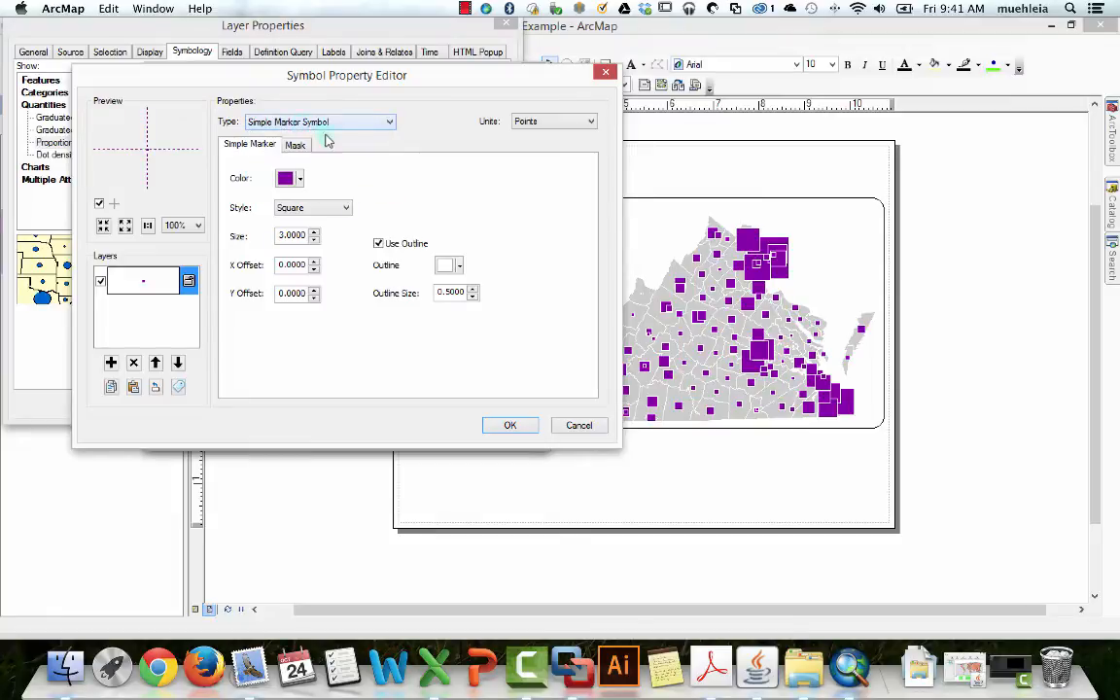
pyautogui.moveTo(428, 141)
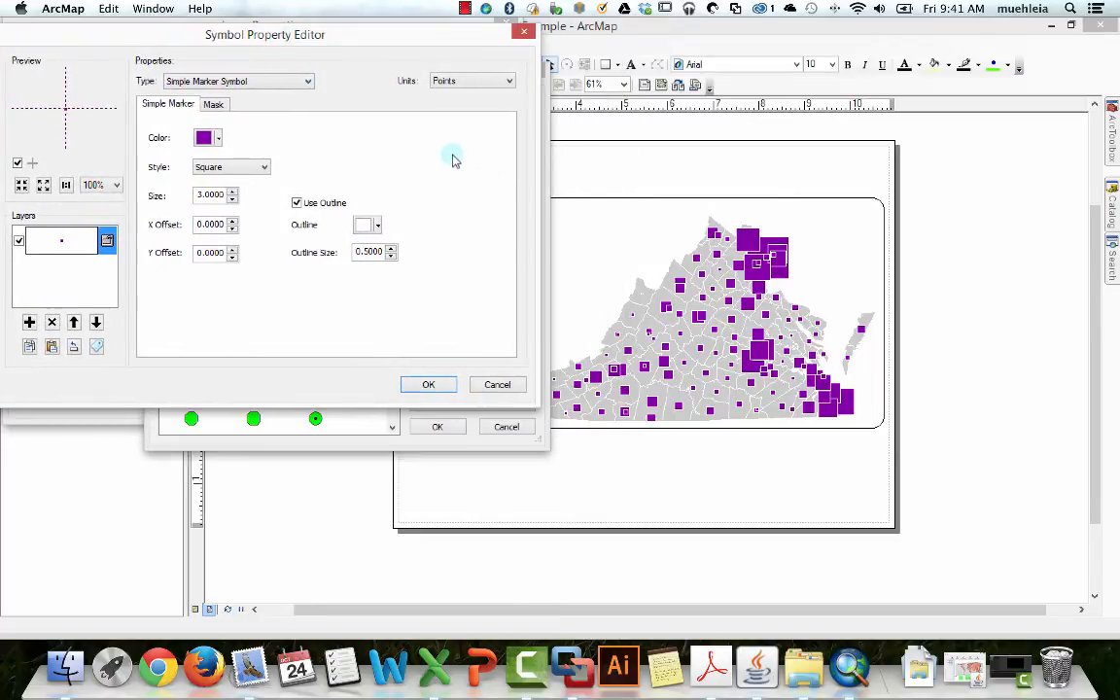
pyautogui.moveTo(583, 202)
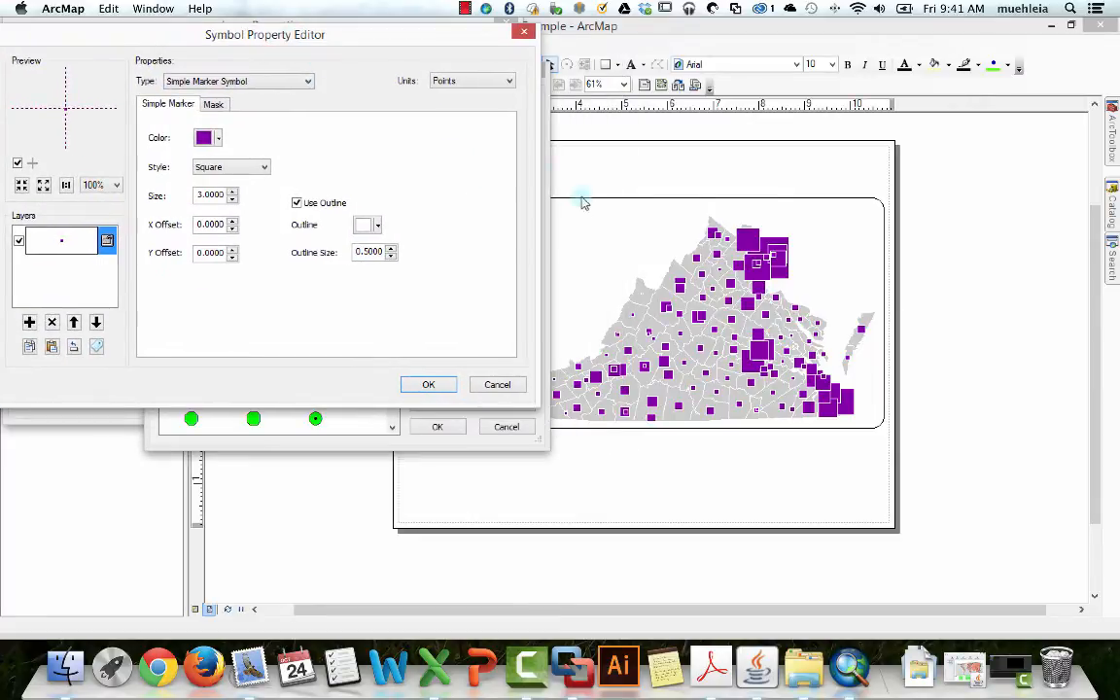
pyautogui.moveTo(265, 34); pyautogui.dragTo(320, 38)
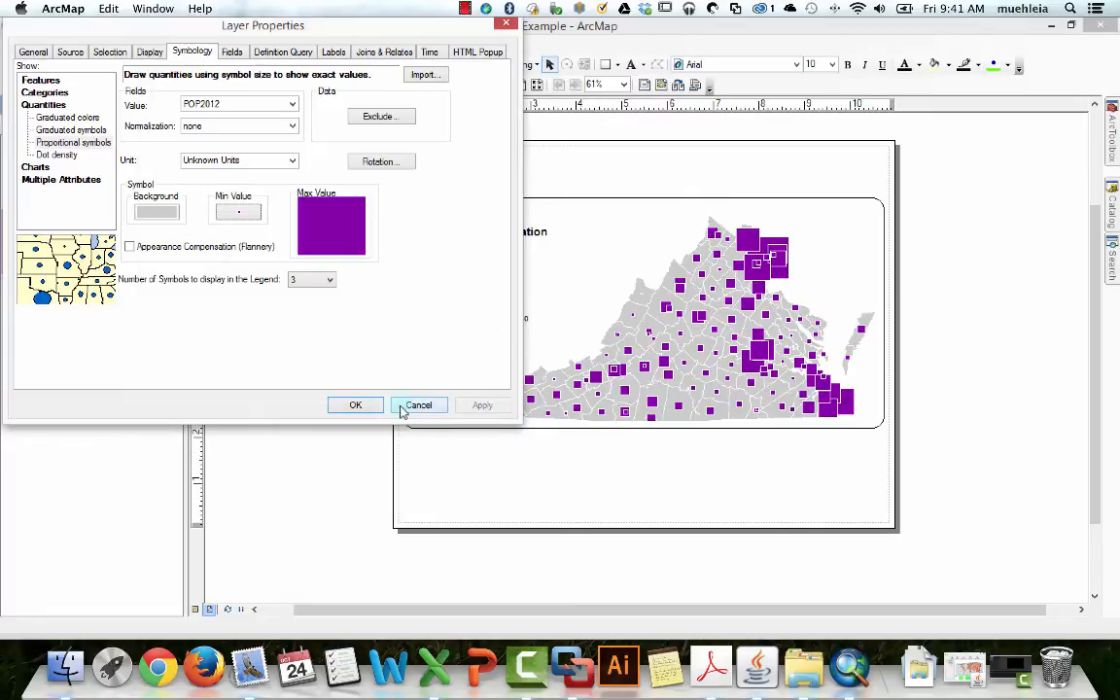
pyautogui.click(355, 404)
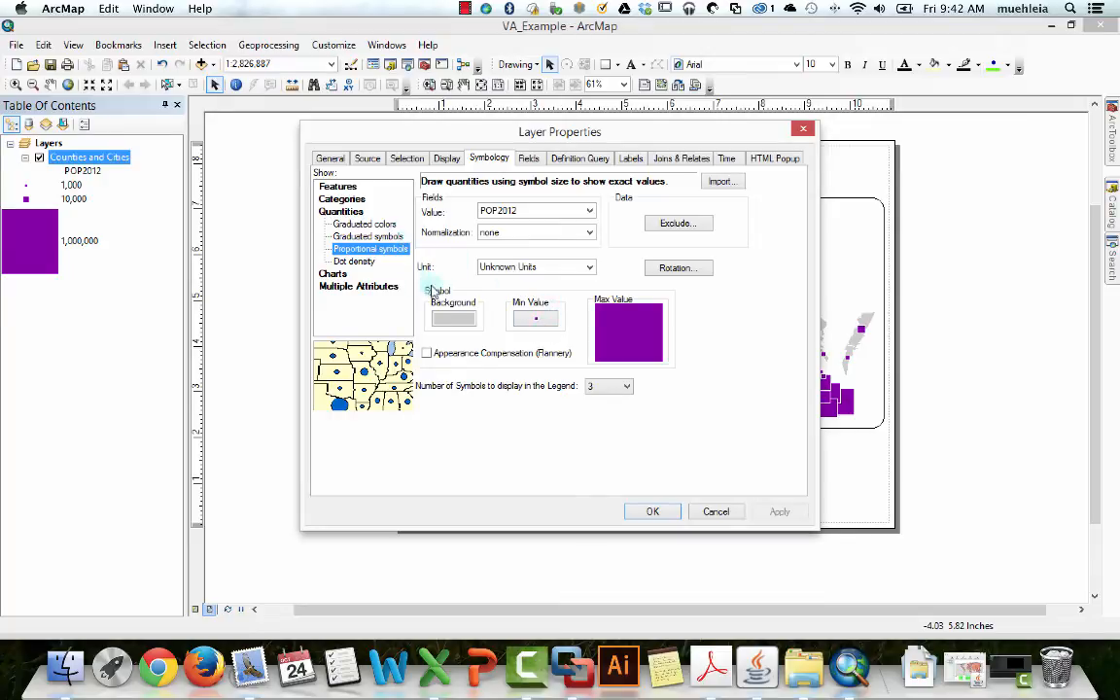
# Step: Open the Max Value symbol's property editor and list its marker Type options
pyautogui.click(536, 319)
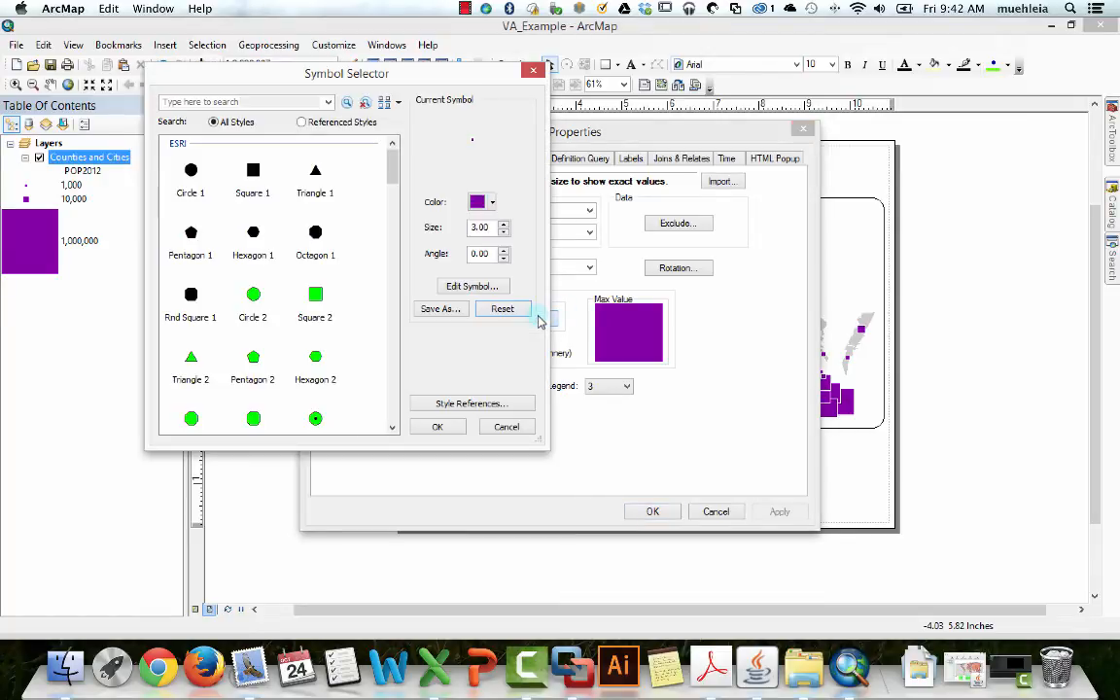
pyautogui.click(473, 285)
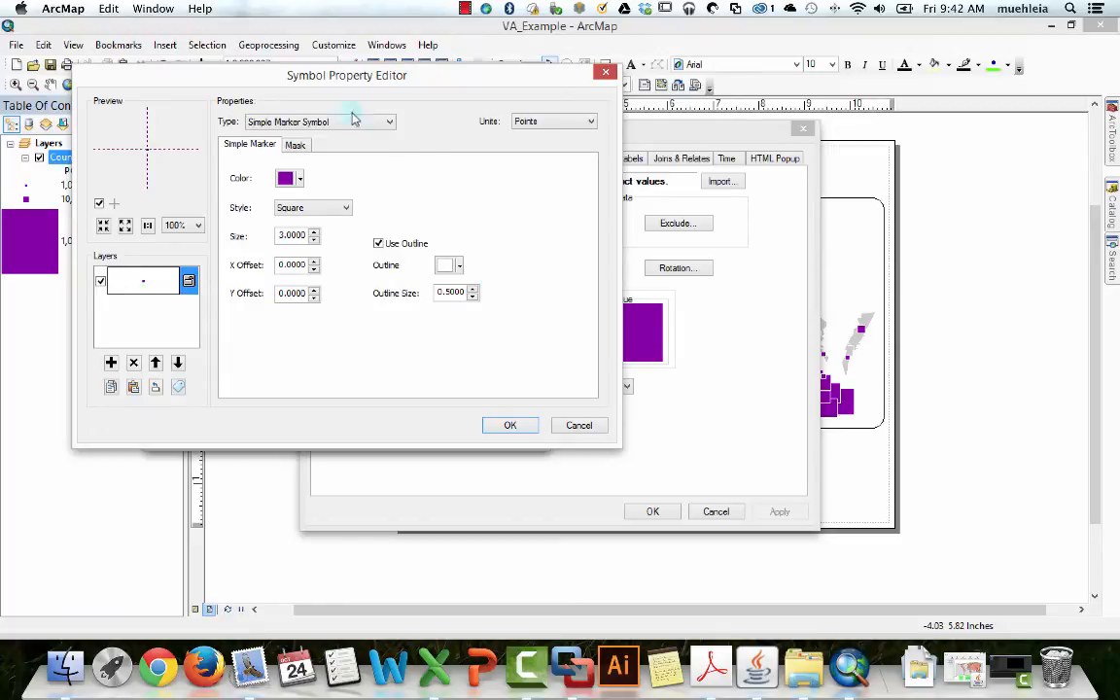
pyautogui.click(389, 122)
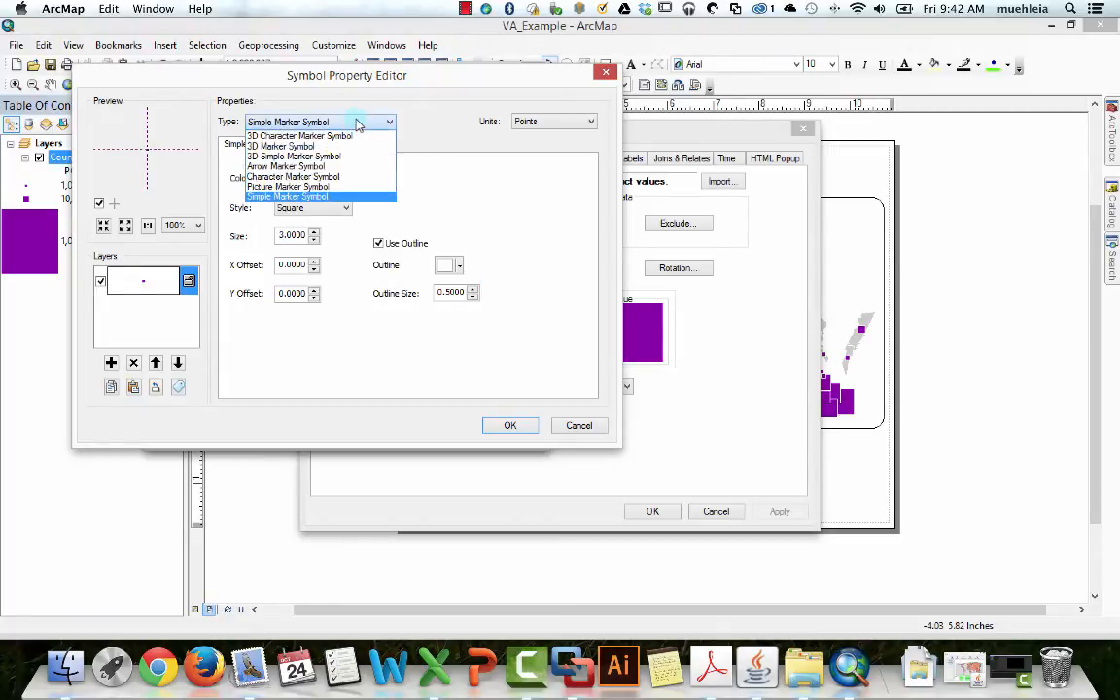
pyautogui.moveTo(348, 136)
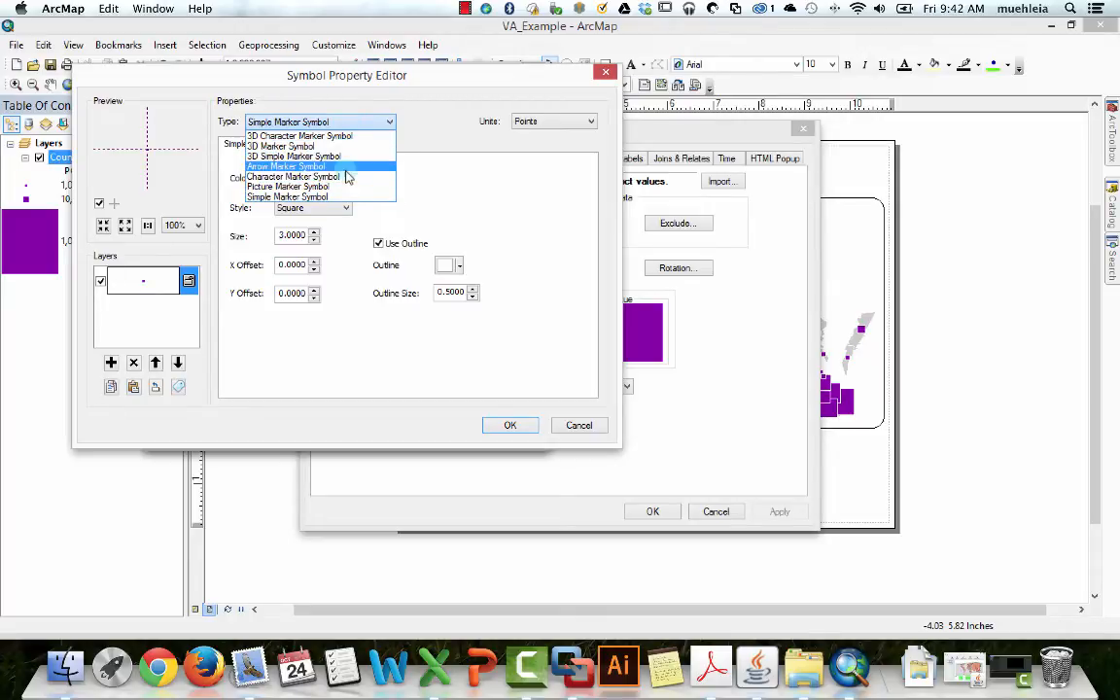
pyautogui.moveTo(345, 135)
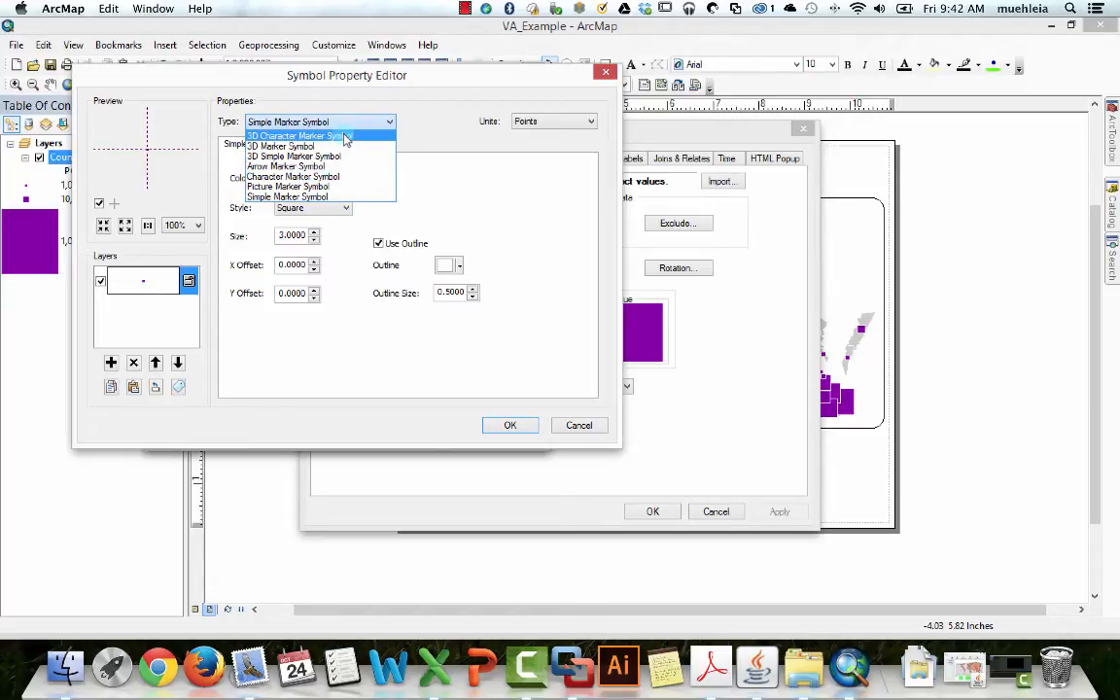
pyautogui.moveTo(289, 185)
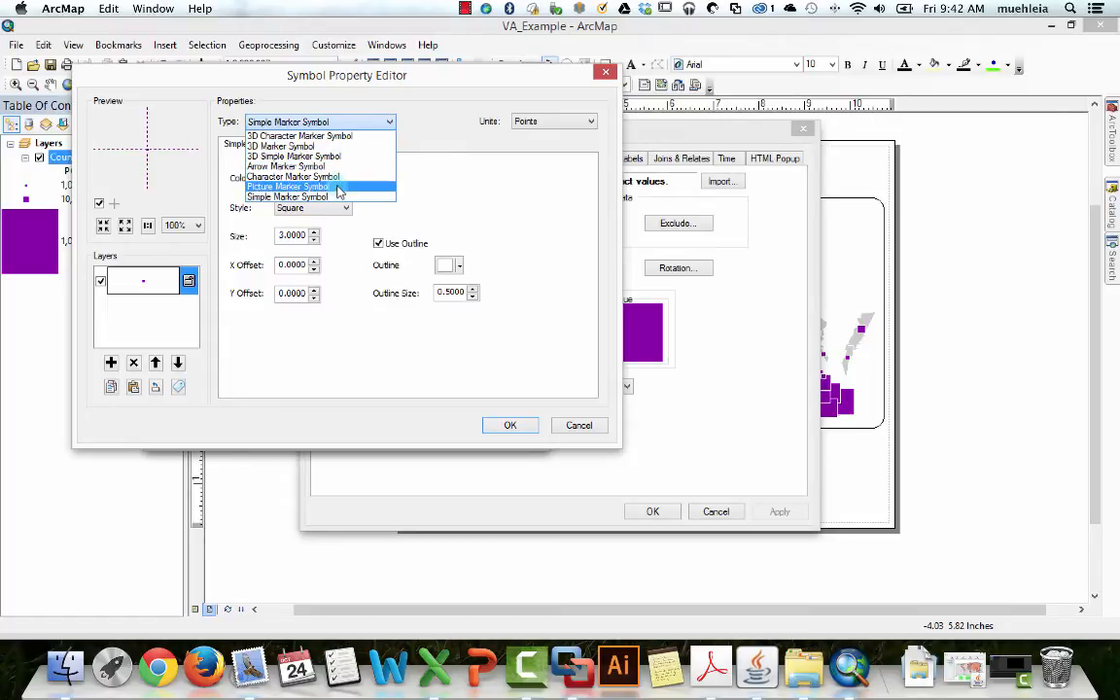
# Step: Make the marker a Picture Marker Symbol loaded from thomYorkeSymbol on the Desktop
pyautogui.click(288, 185)
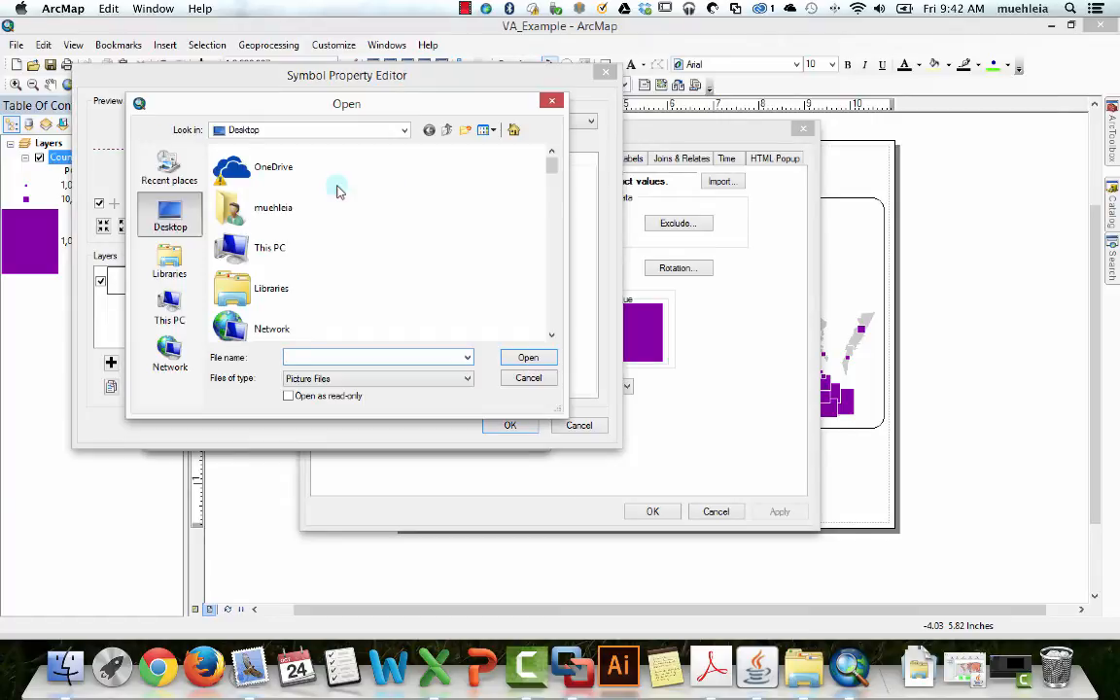
pyautogui.moveTo(476, 282)
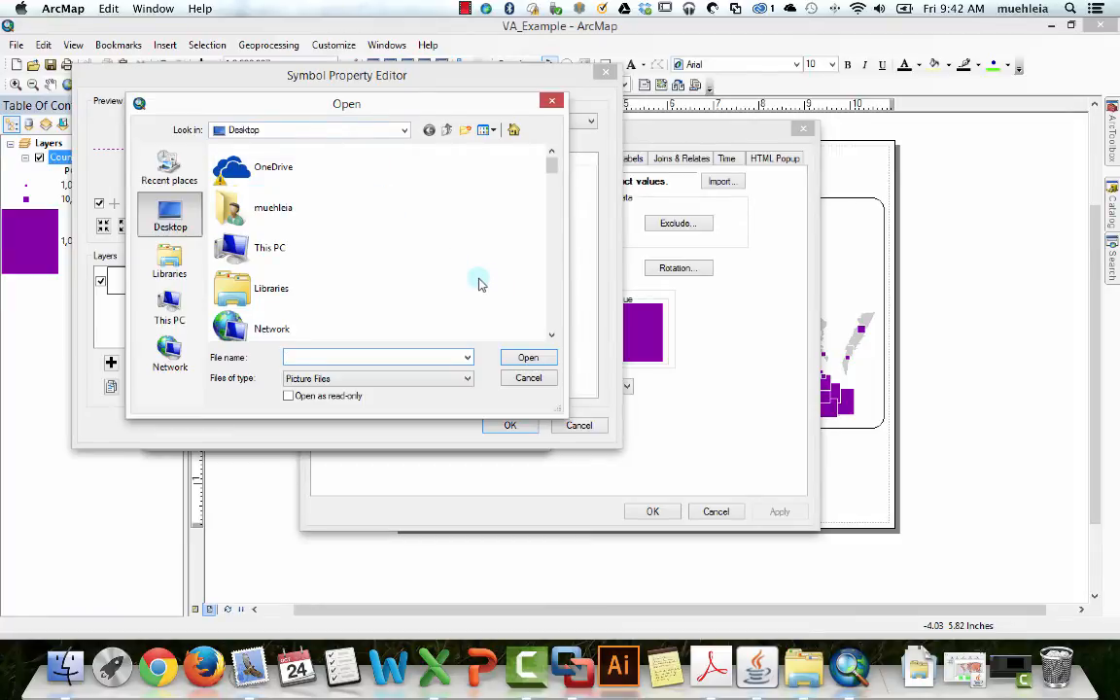
pyautogui.scroll(-3)
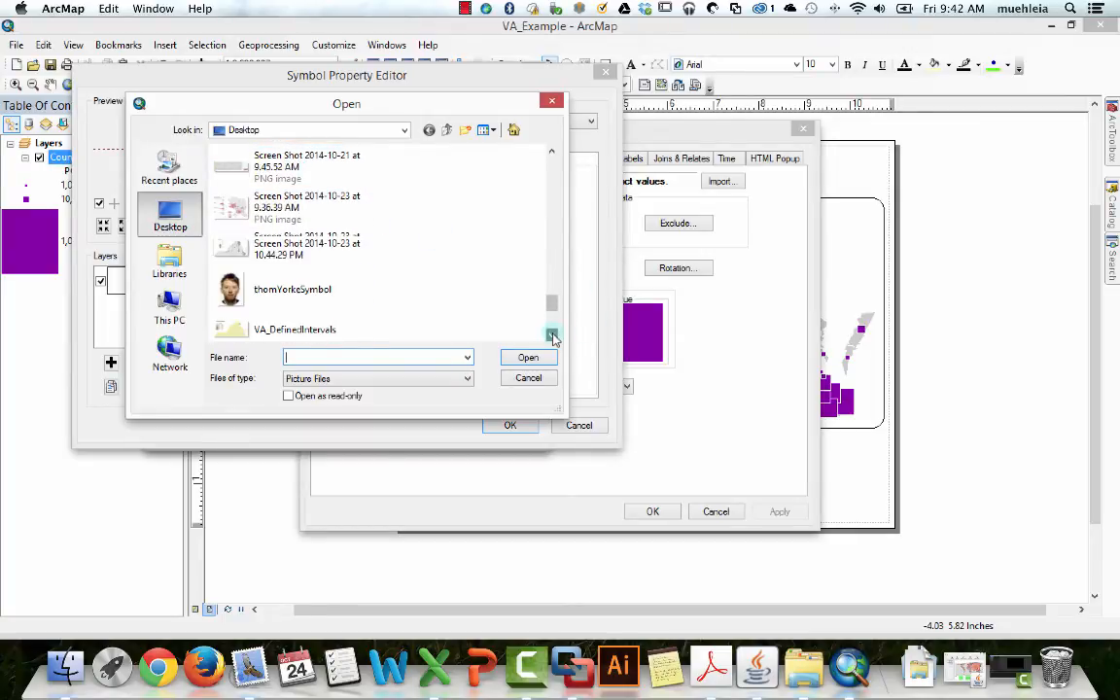
pyautogui.click(292, 251)
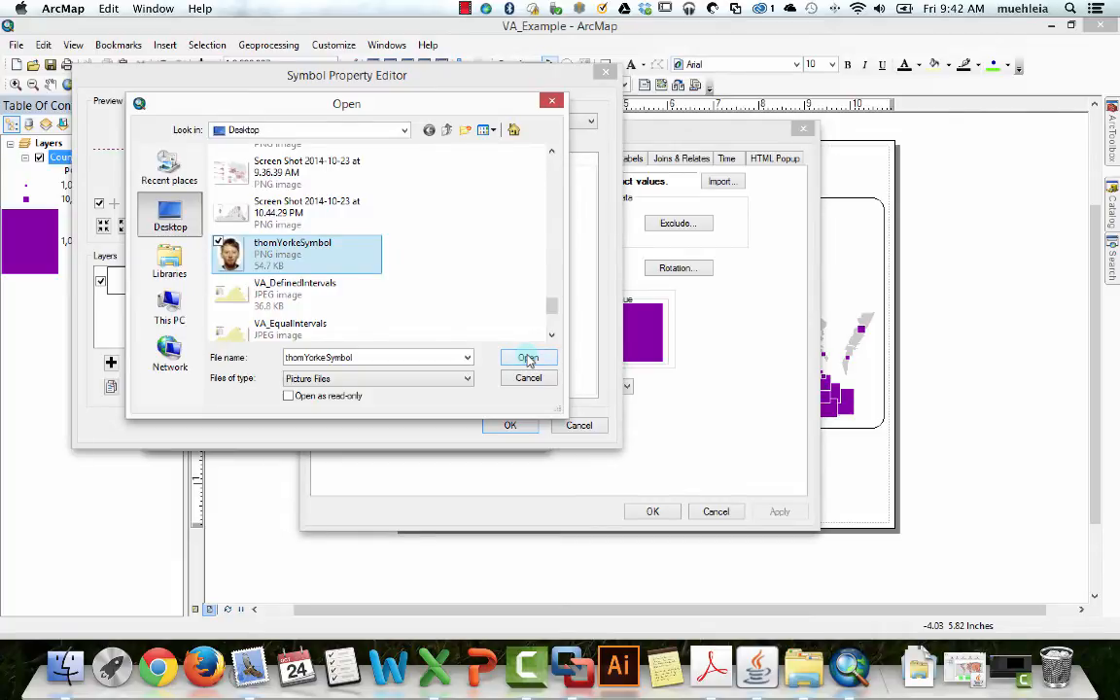
pyautogui.click(528, 358)
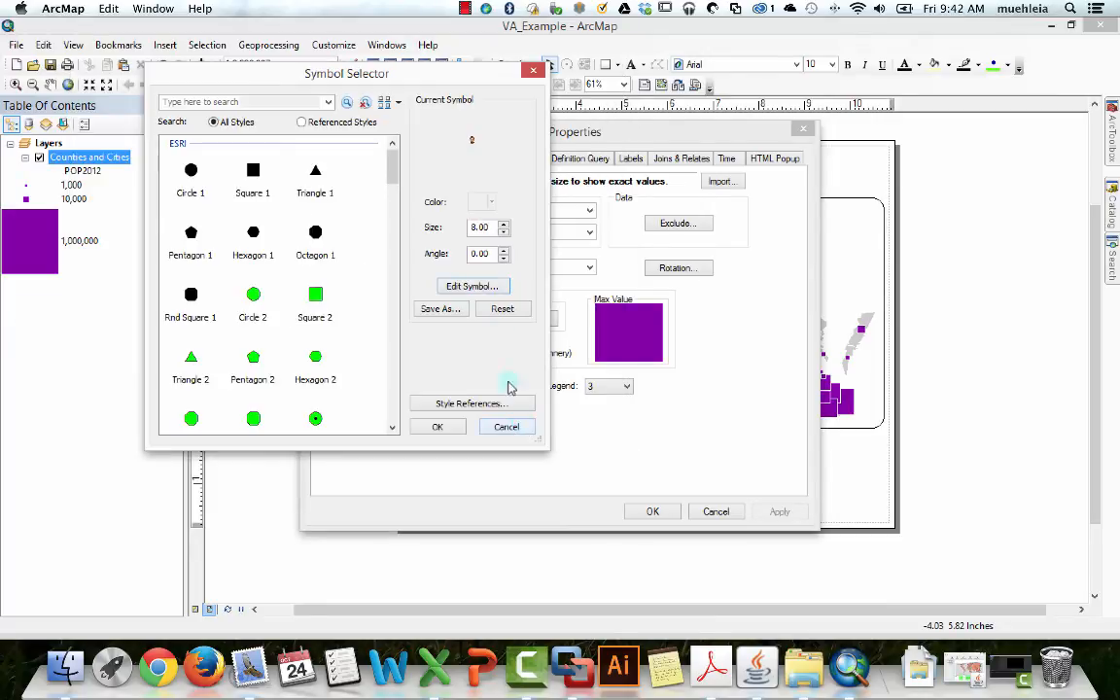
# Step: Accept the face symbol, set the Min Value symbol size to 4, and apply to the map
pyautogui.click(438, 426)
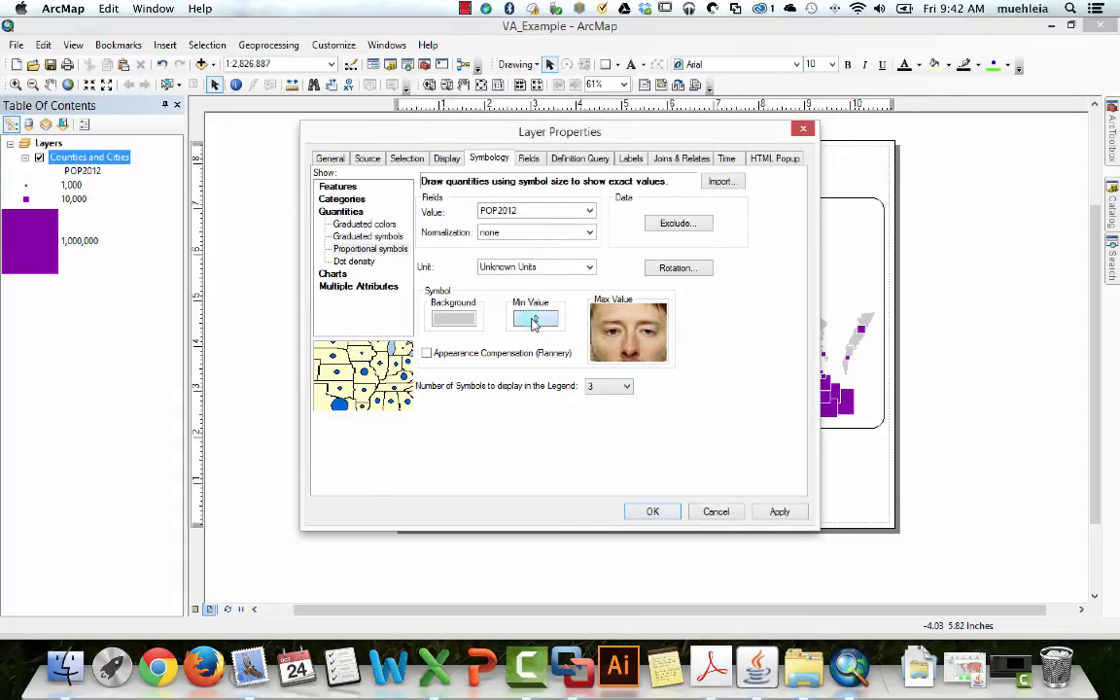
pyautogui.click(534, 319)
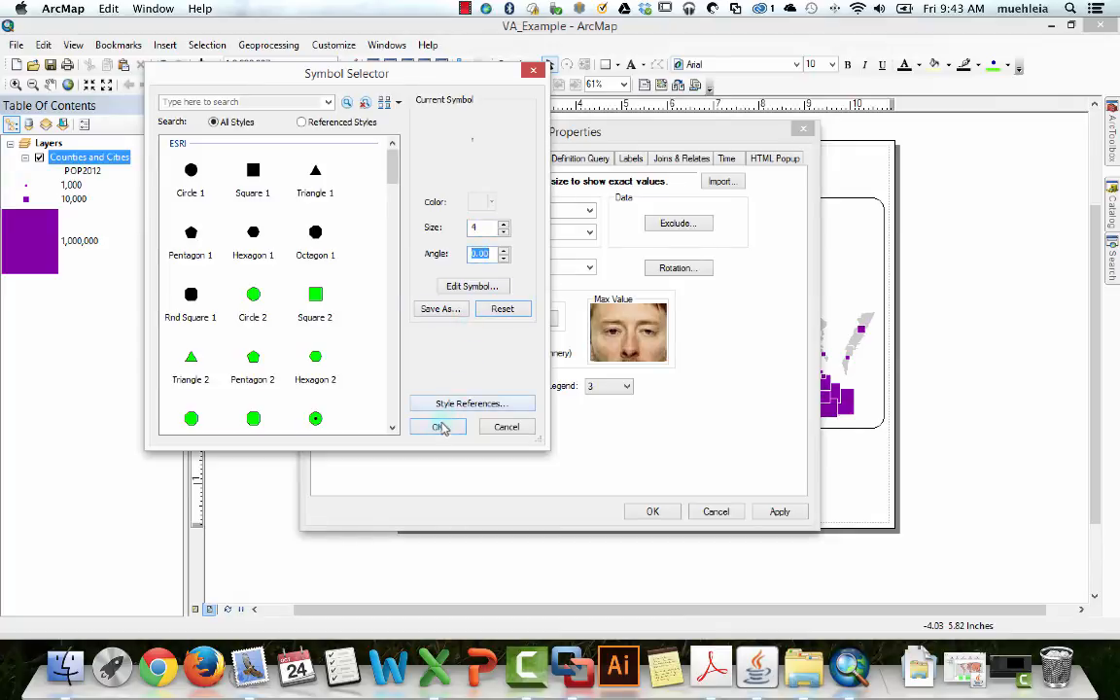
pyautogui.click(438, 427)
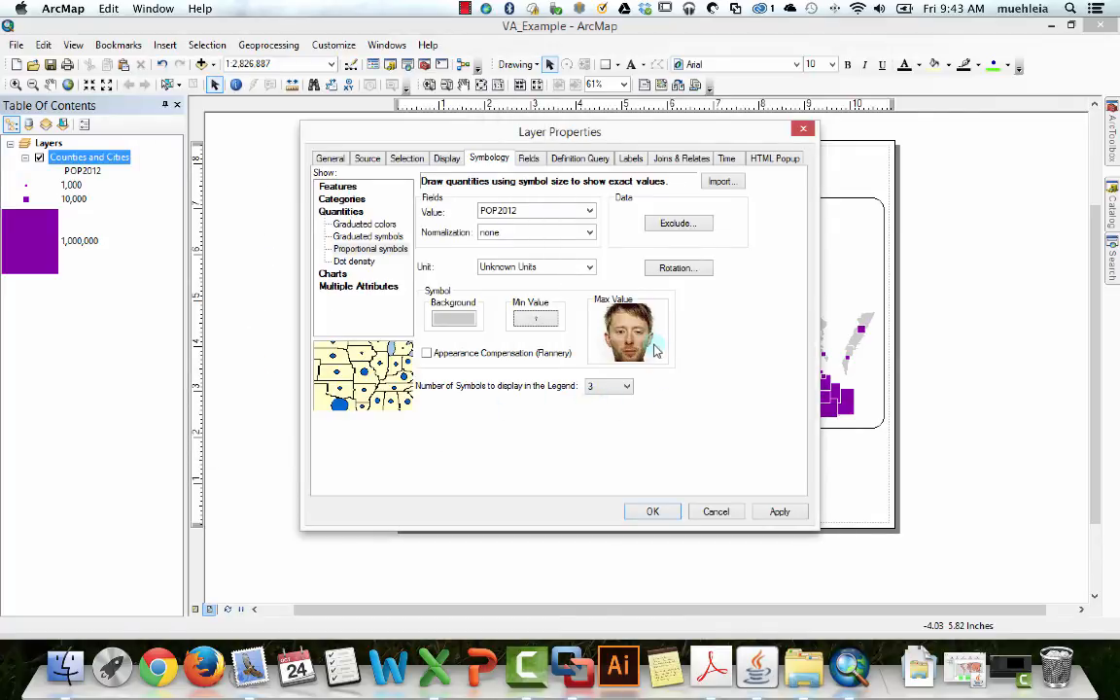
pyautogui.click(653, 511)
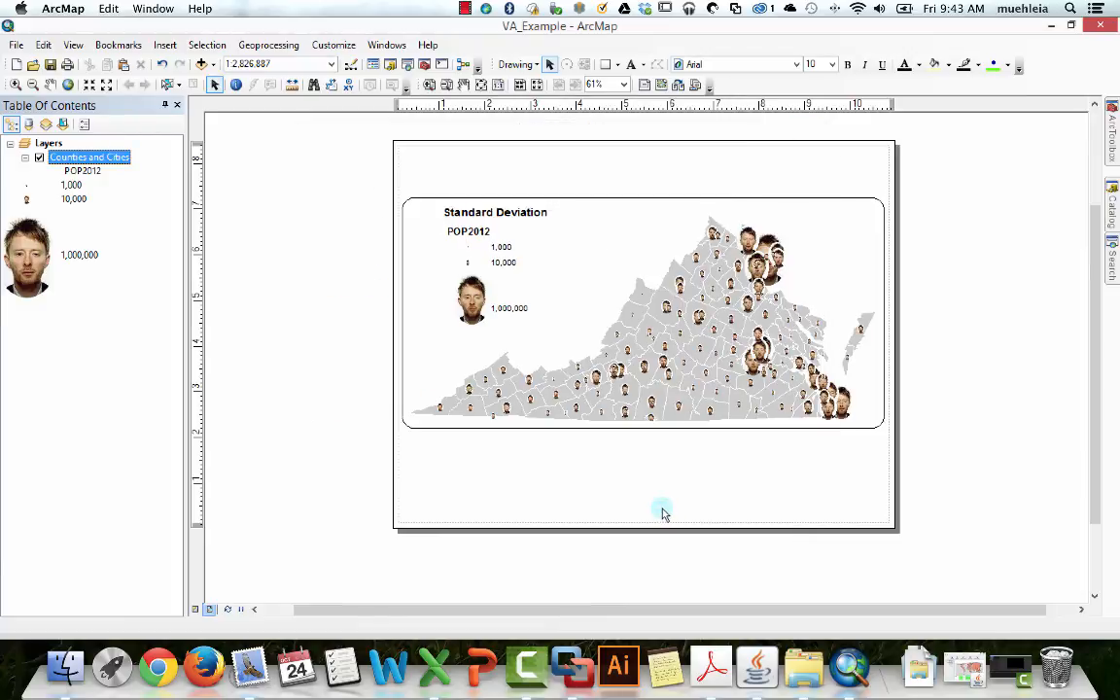
pyautogui.moveTo(880, 293)
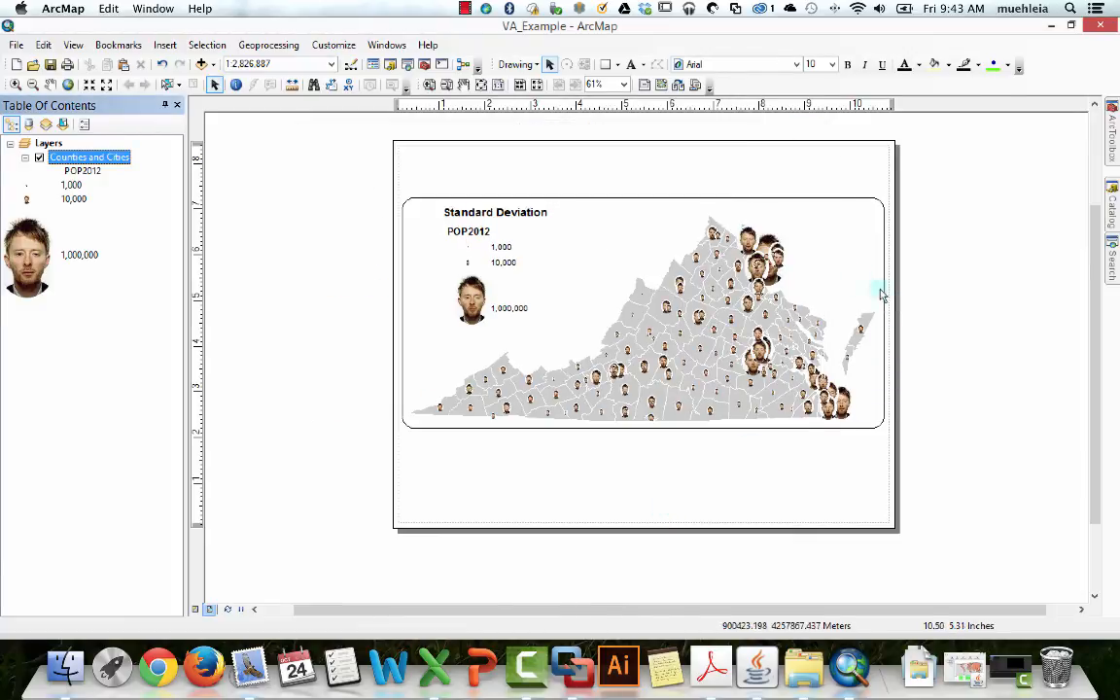
pyautogui.moveTo(627, 253)
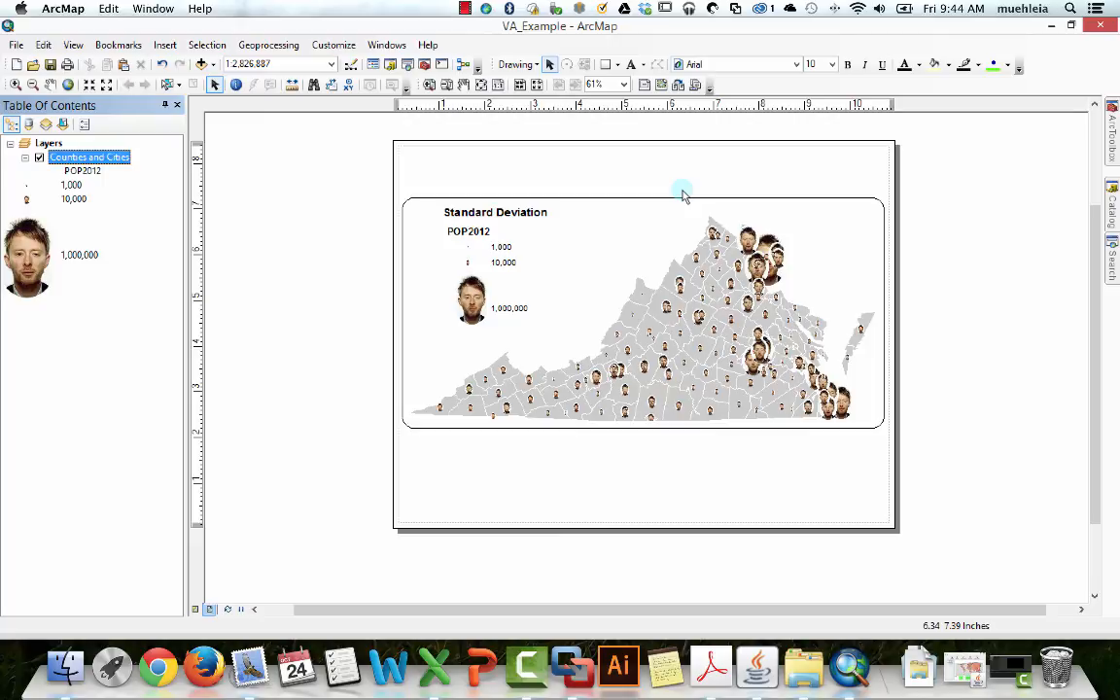
pyautogui.moveTo(620, 158)
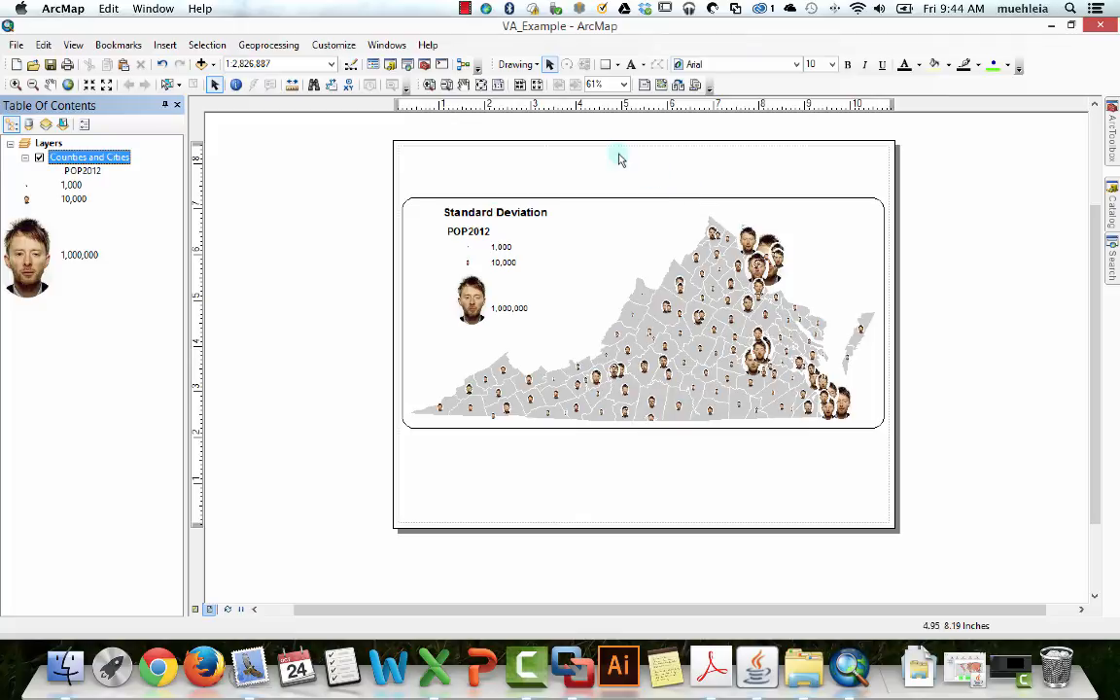